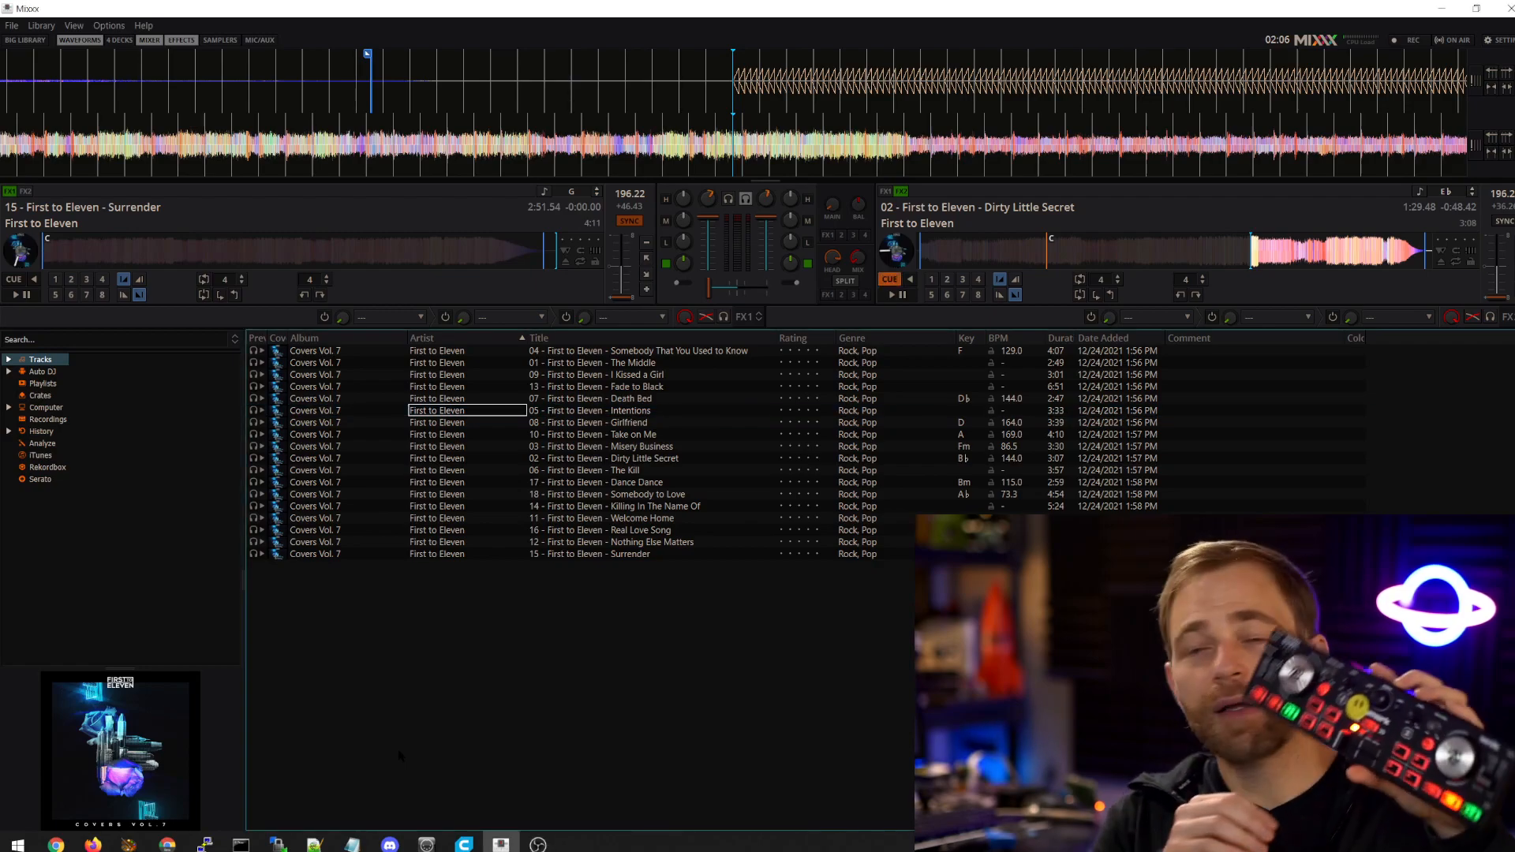
- Load track 04 (Somebody That You Used to Know) to Deck 1 and track 10 (Take on Me) to Deck 2
left_click(599, 385)
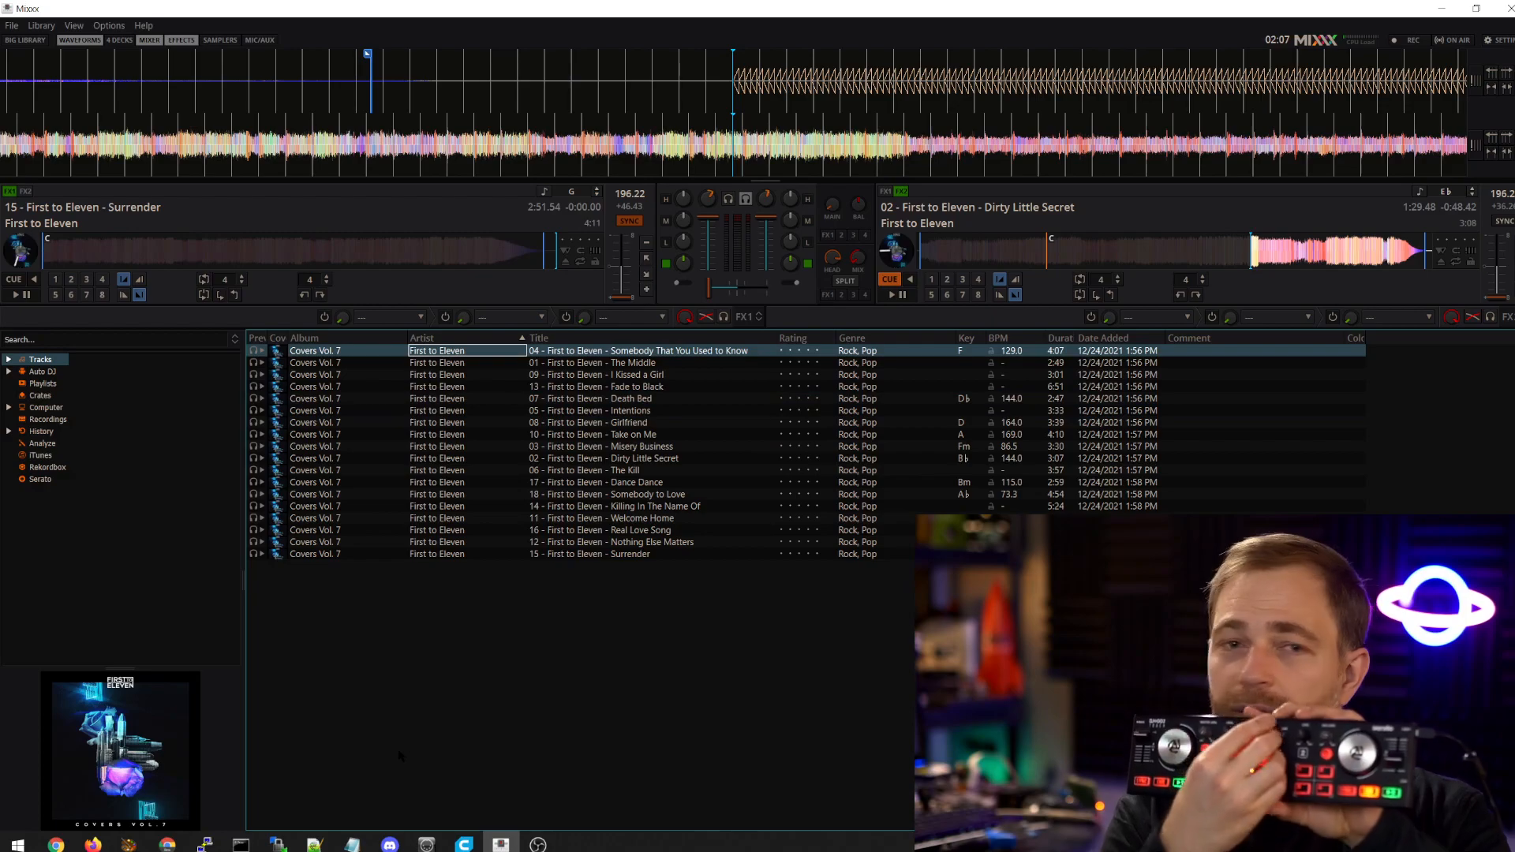
left_click(593, 434)
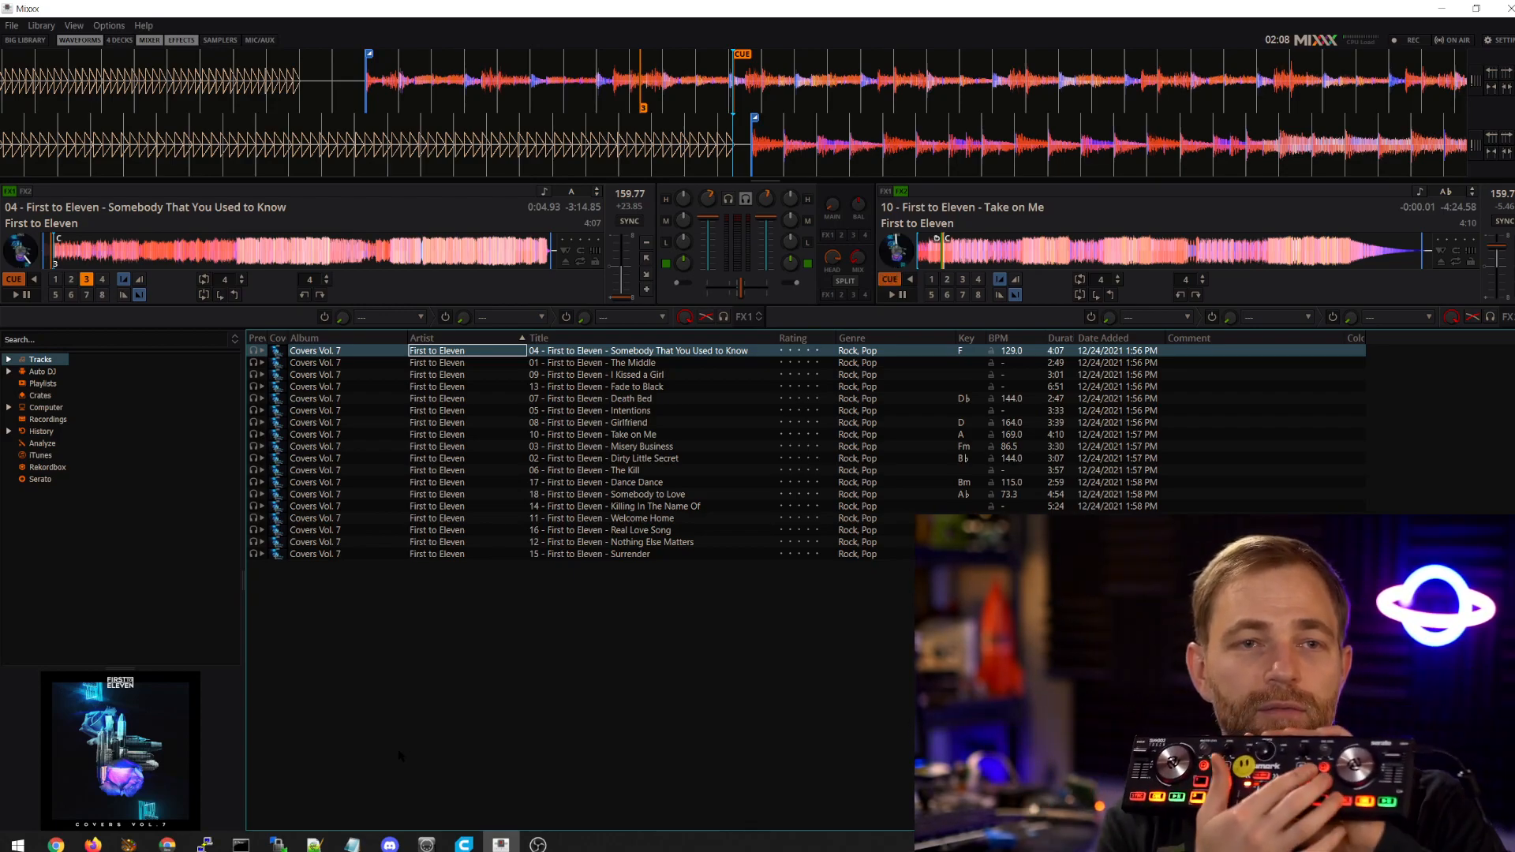
left_click(628, 221)
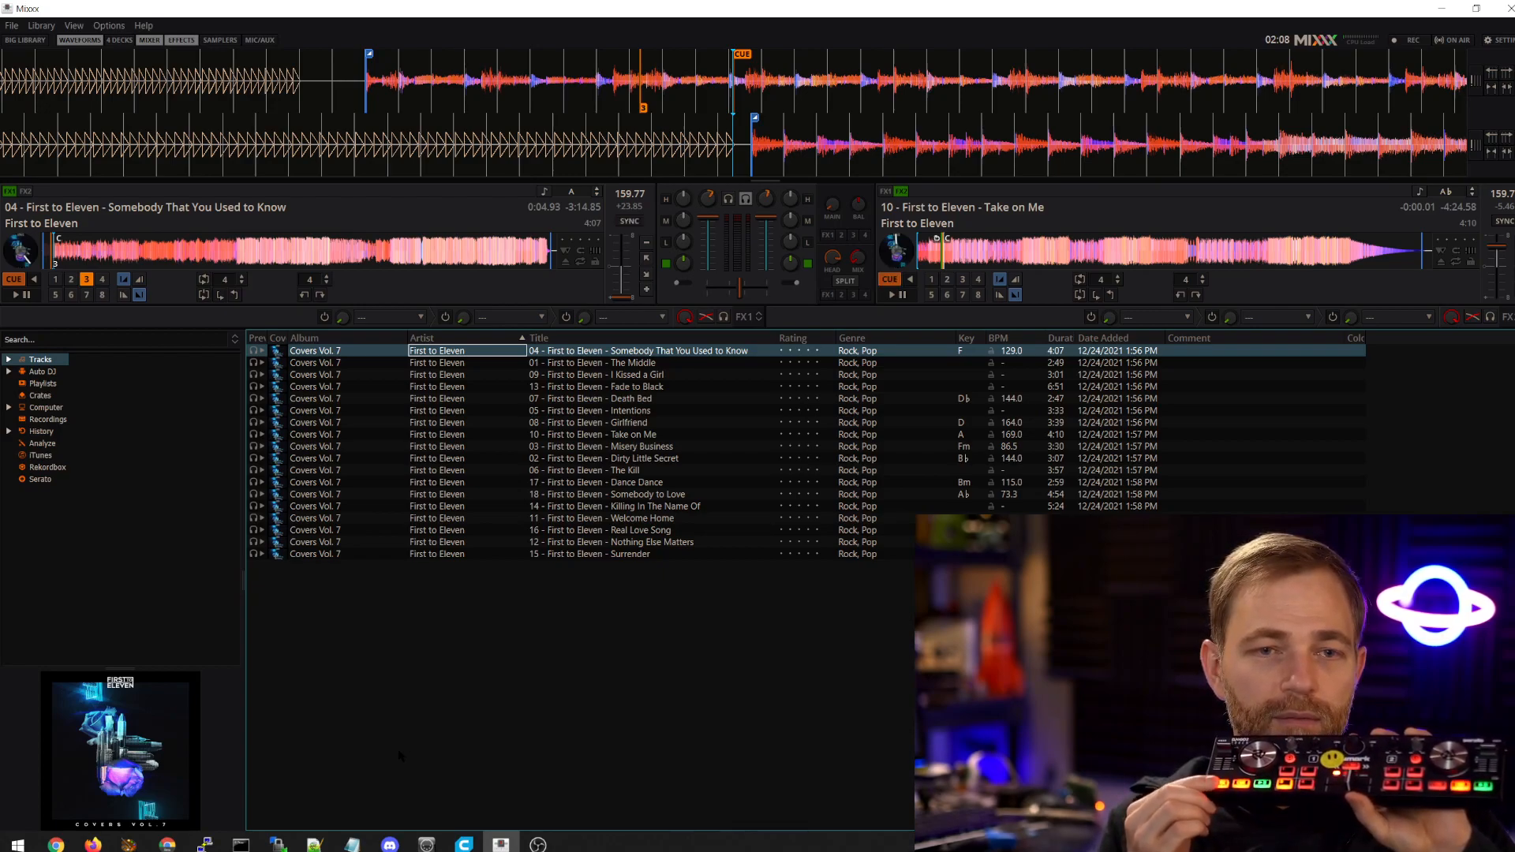
left_click(628, 220)
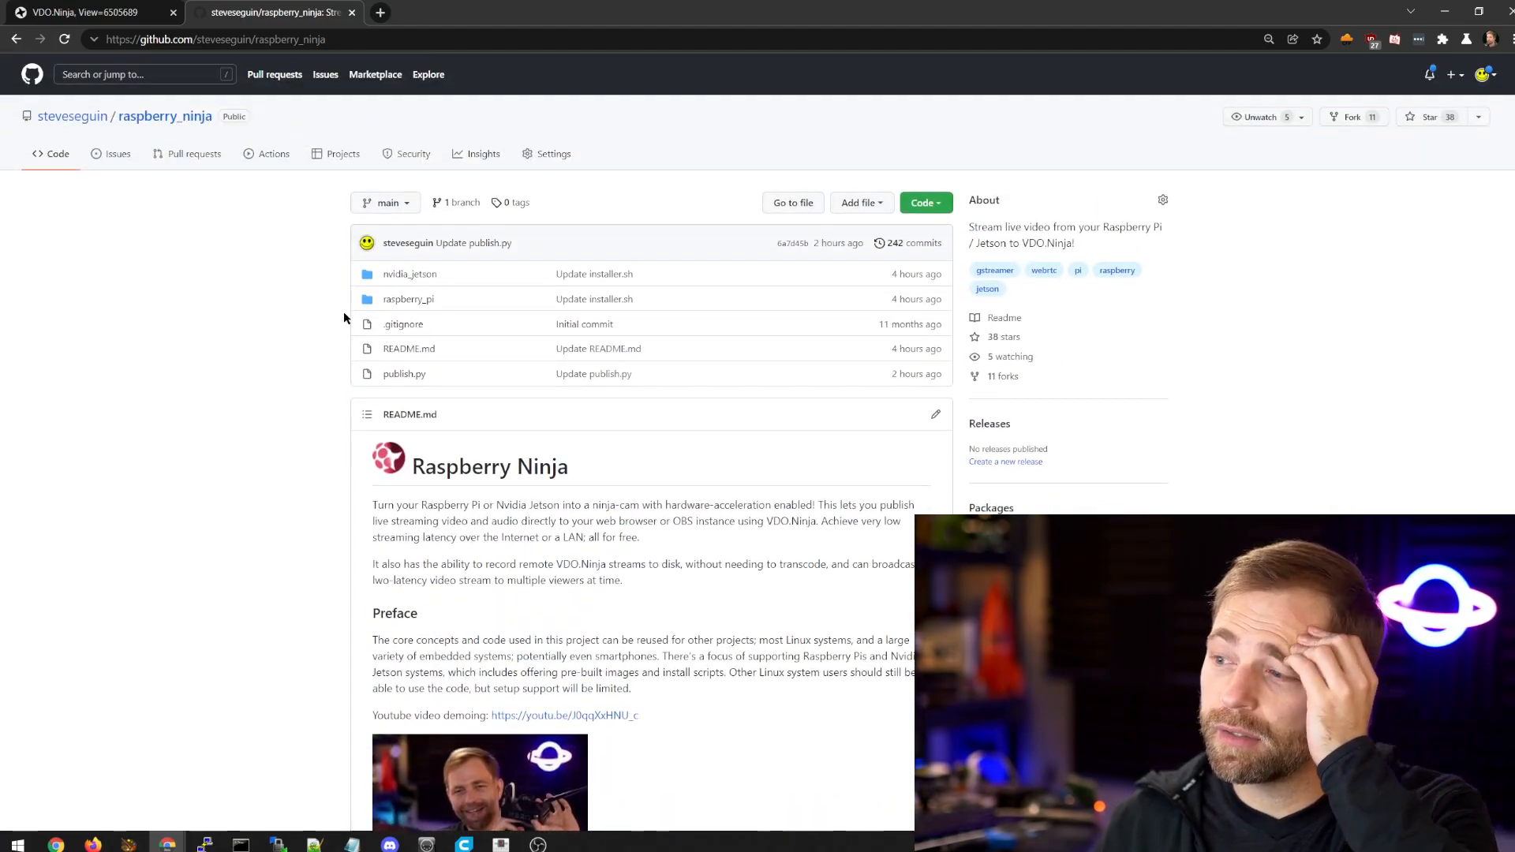
mouse_move(407, 300)
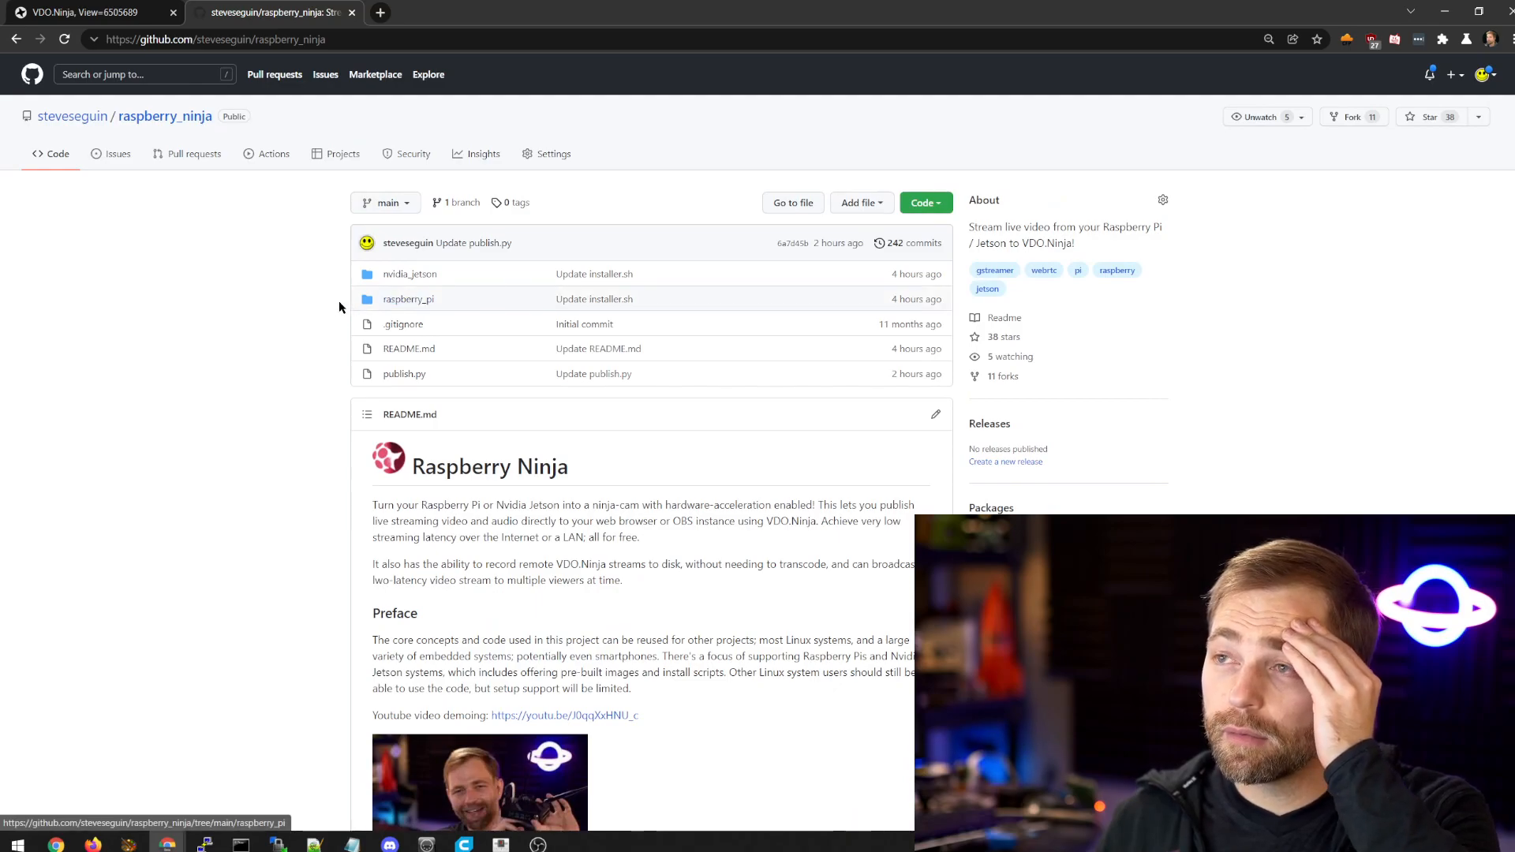
mouse_move(413, 295)
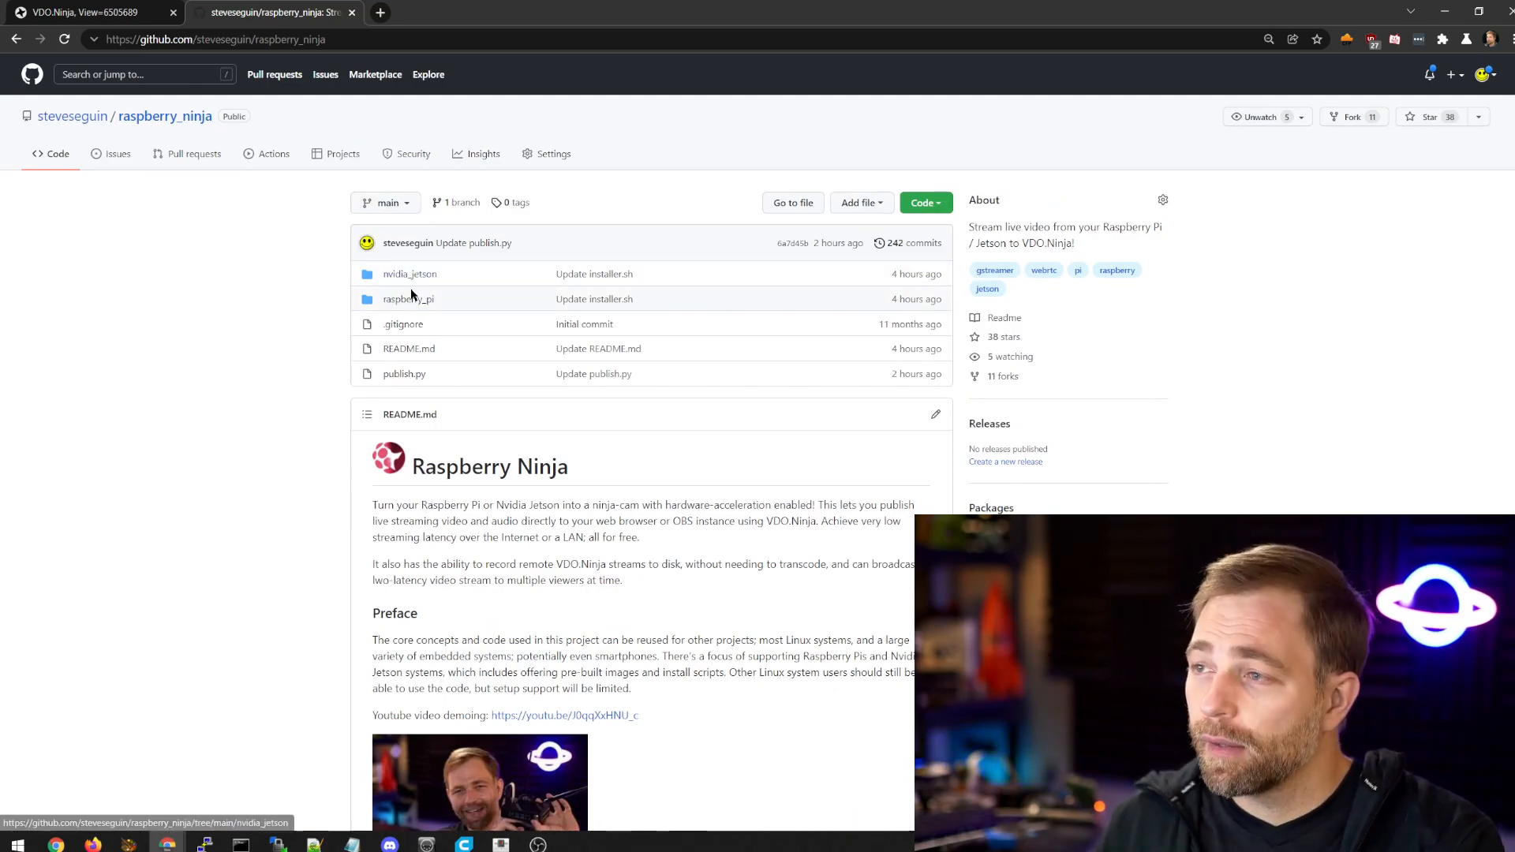
left_click(407, 300)
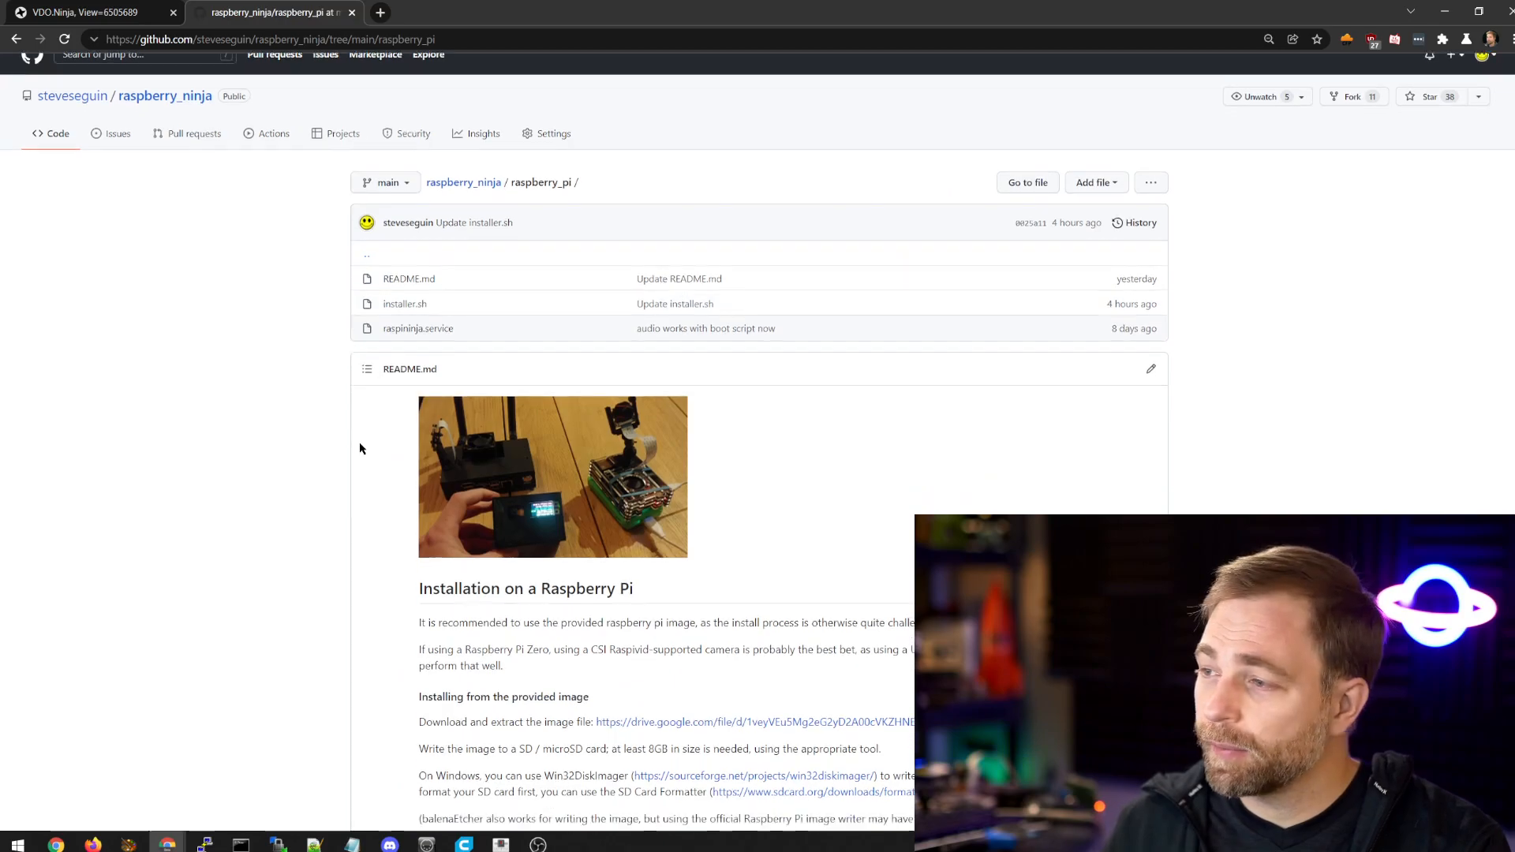
scroll("down", 3)
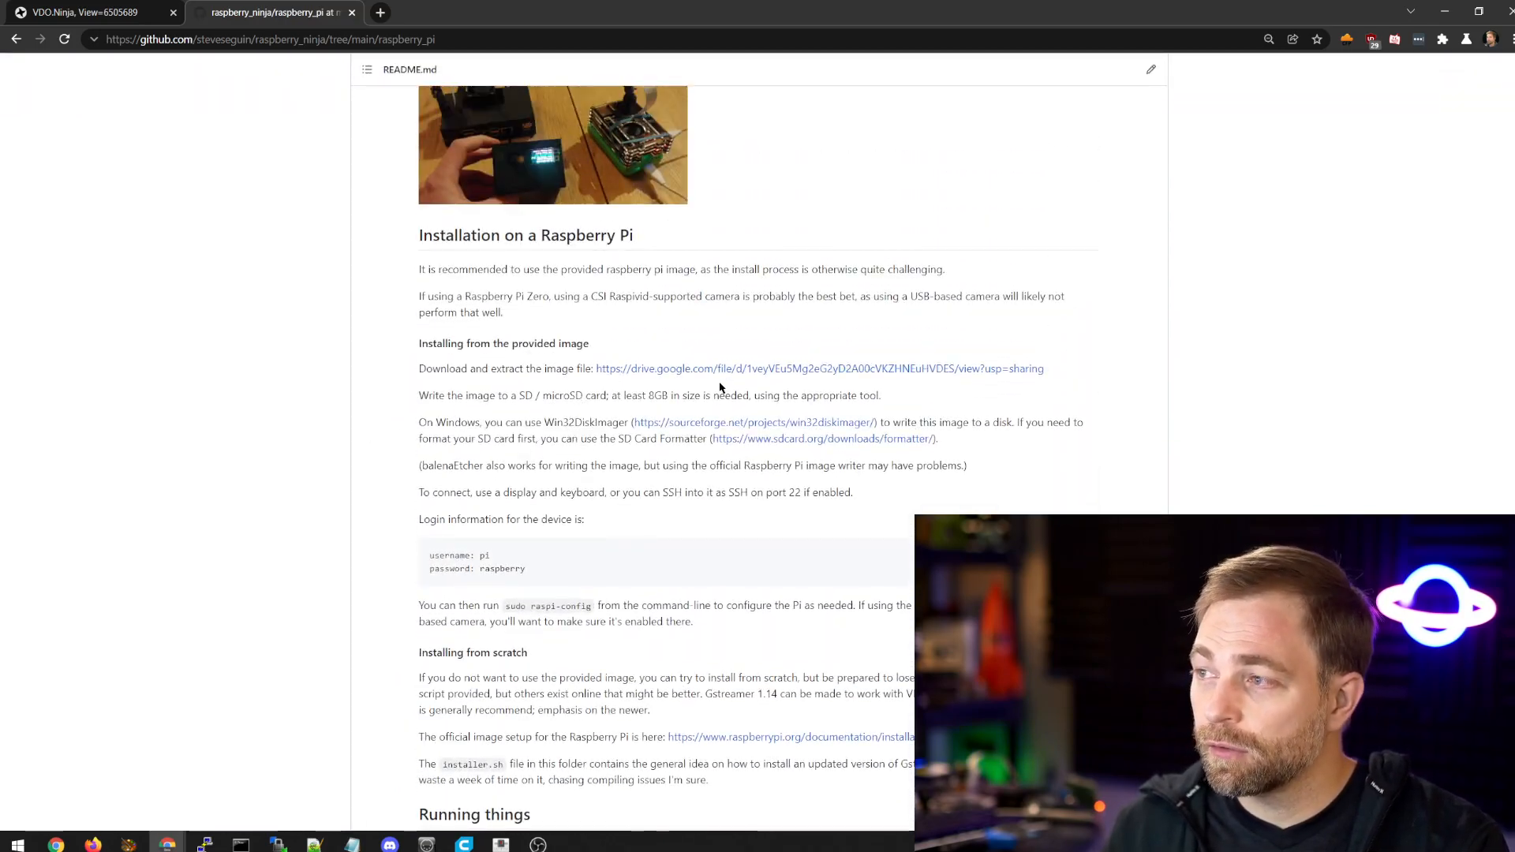
mouse_move(593, 384)
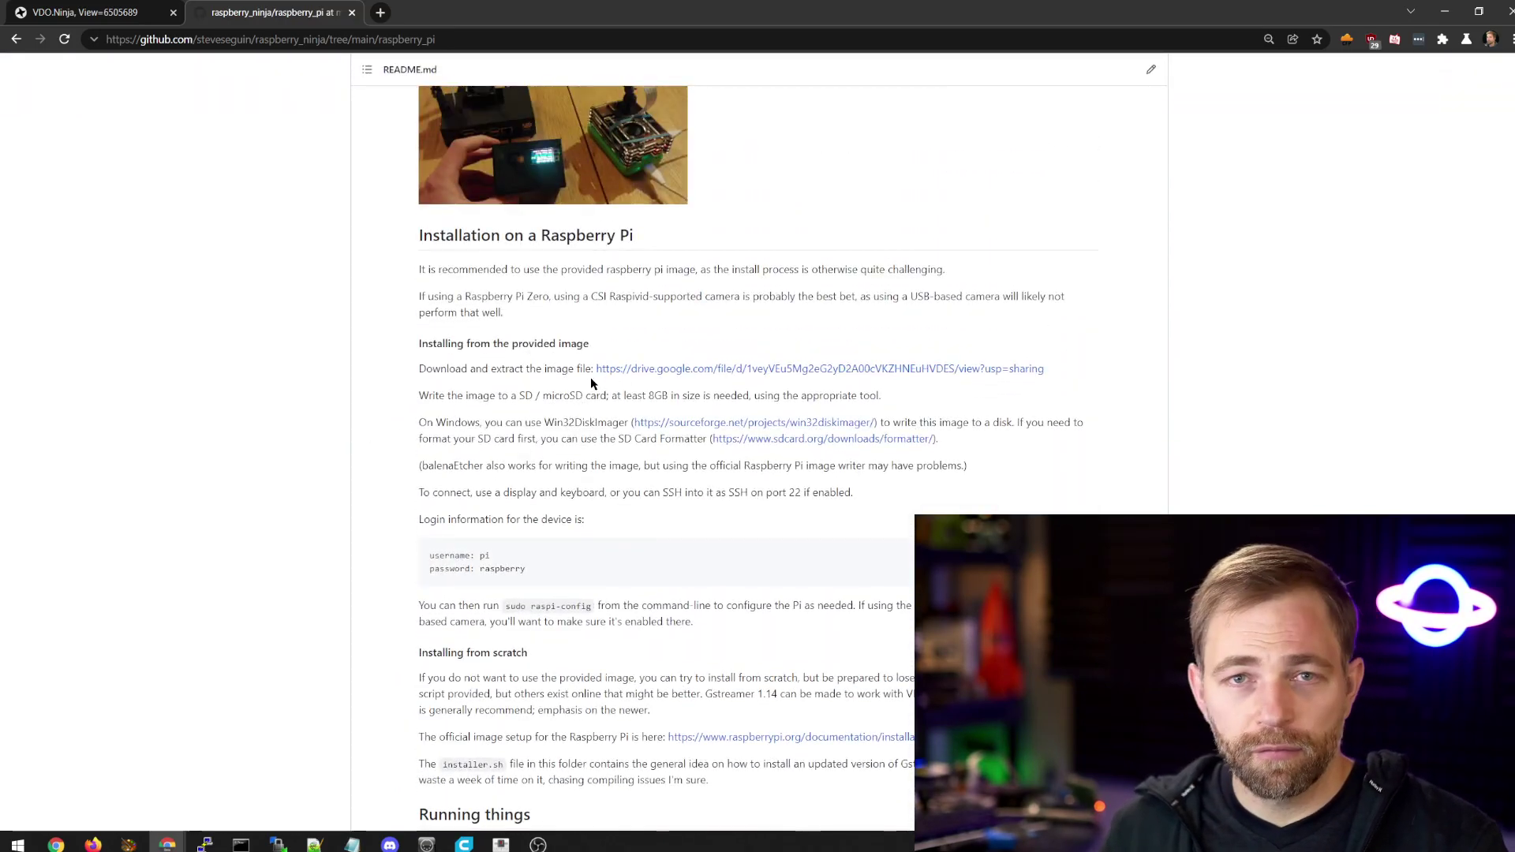
scroll("up", 3)
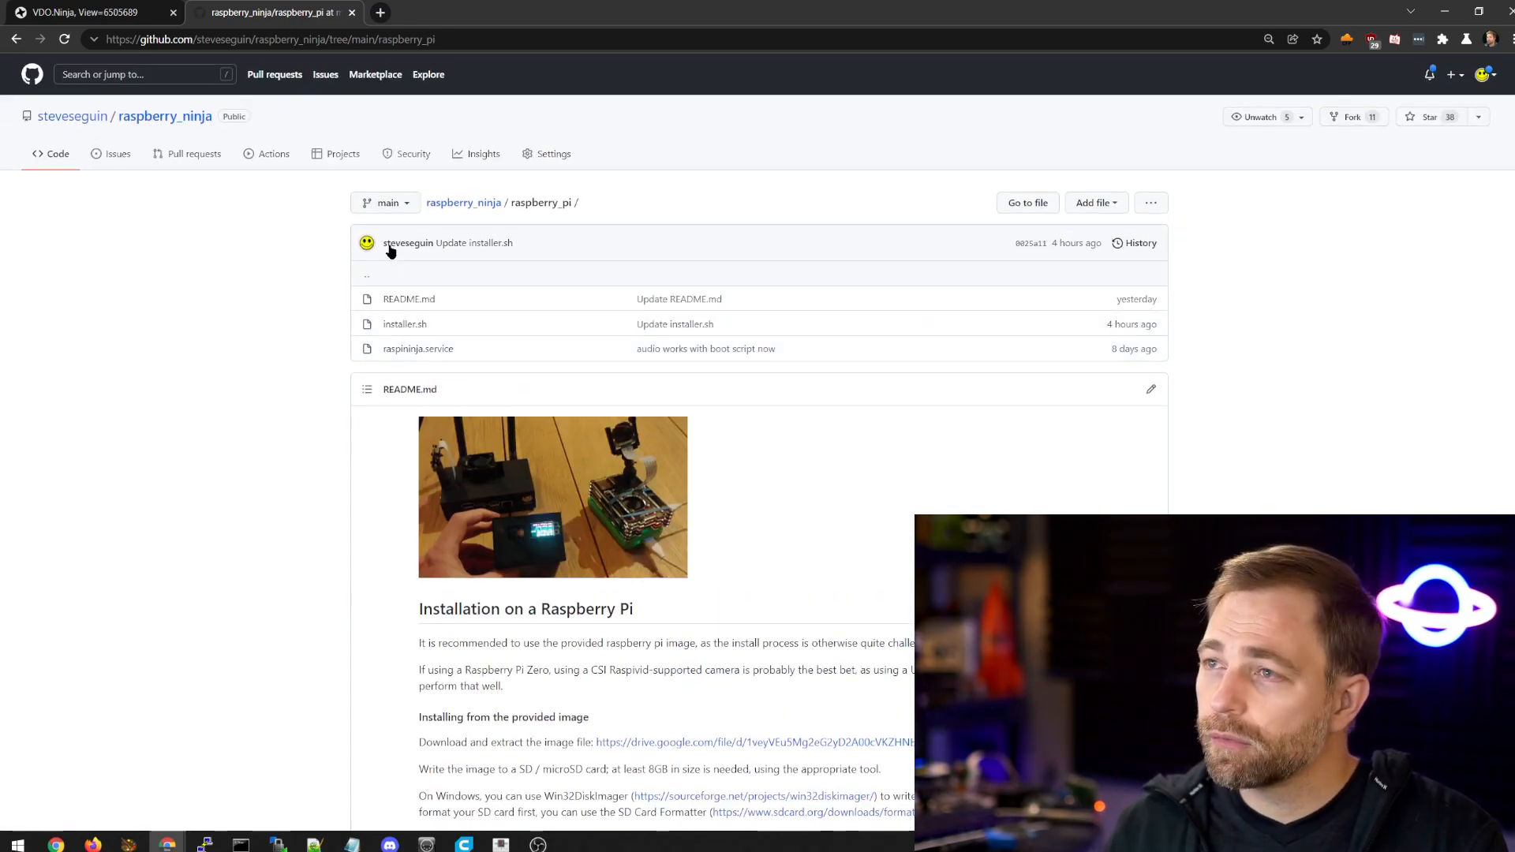
mouse_move(470, 208)
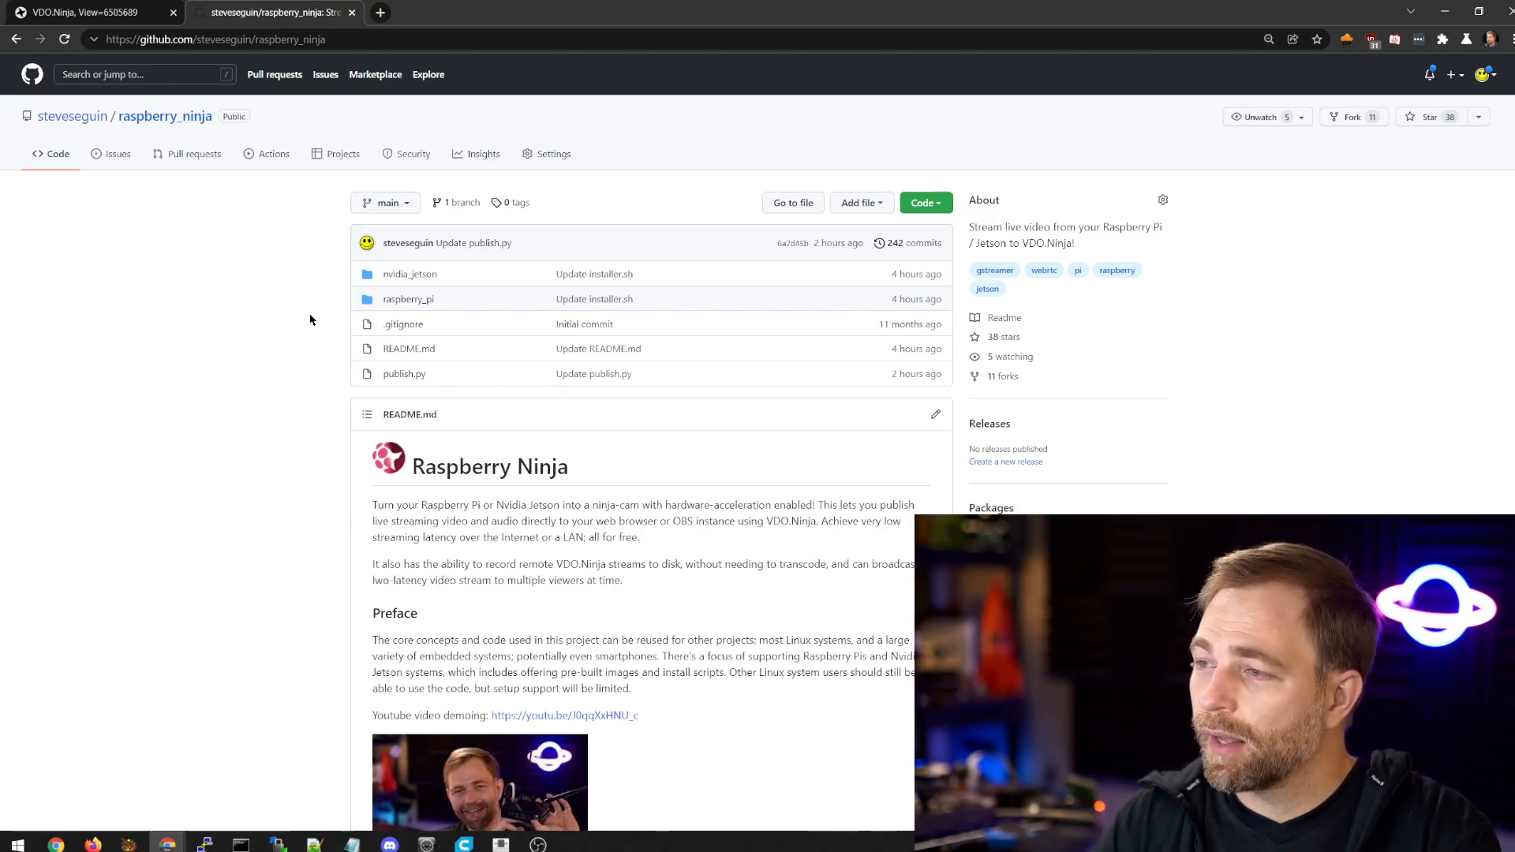
mouse_move(403, 375)
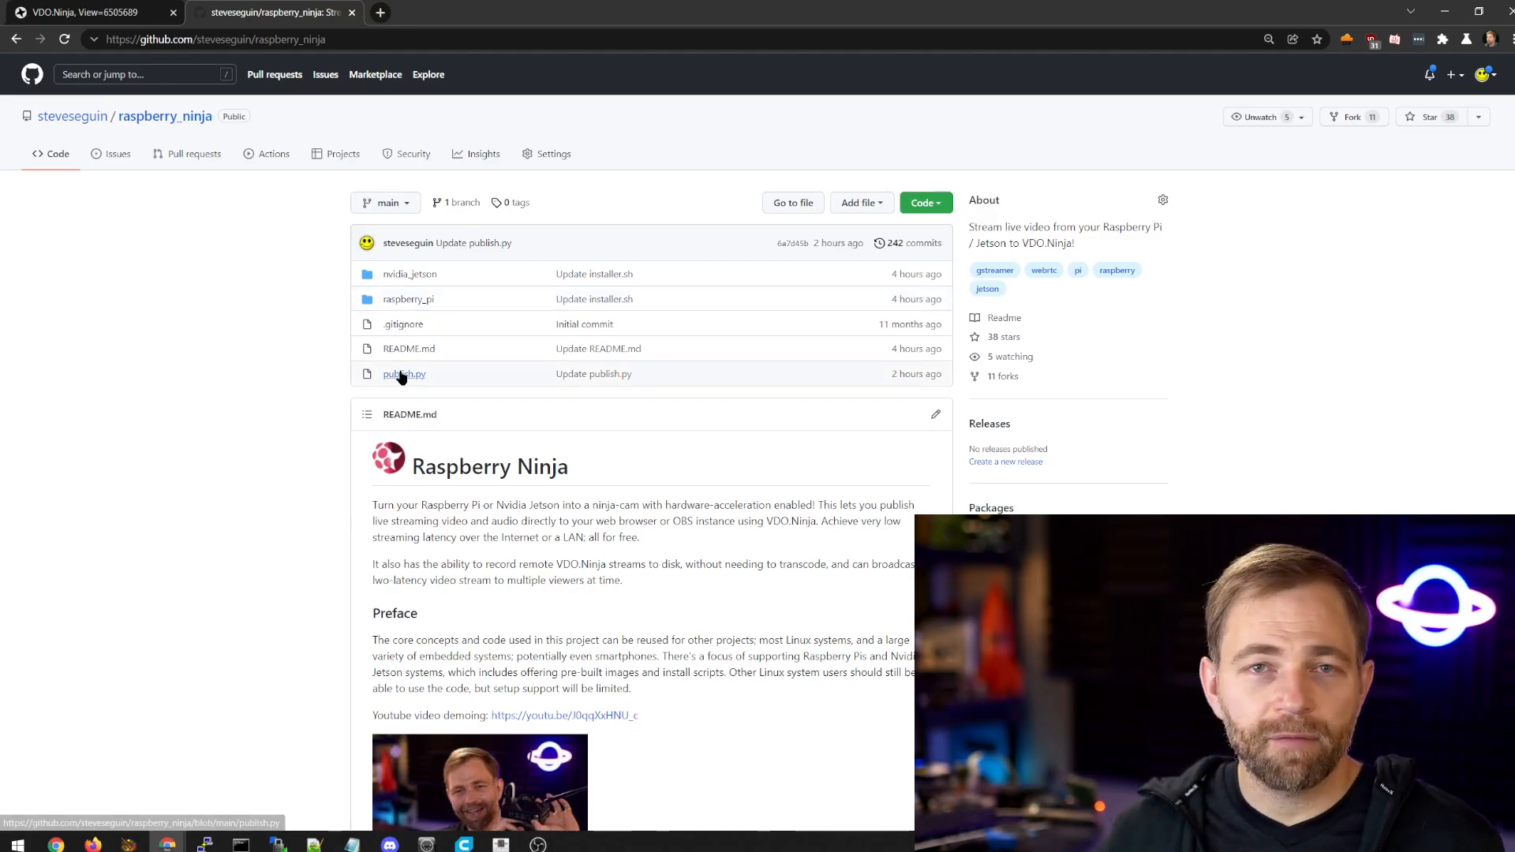
mouse_move(379, 388)
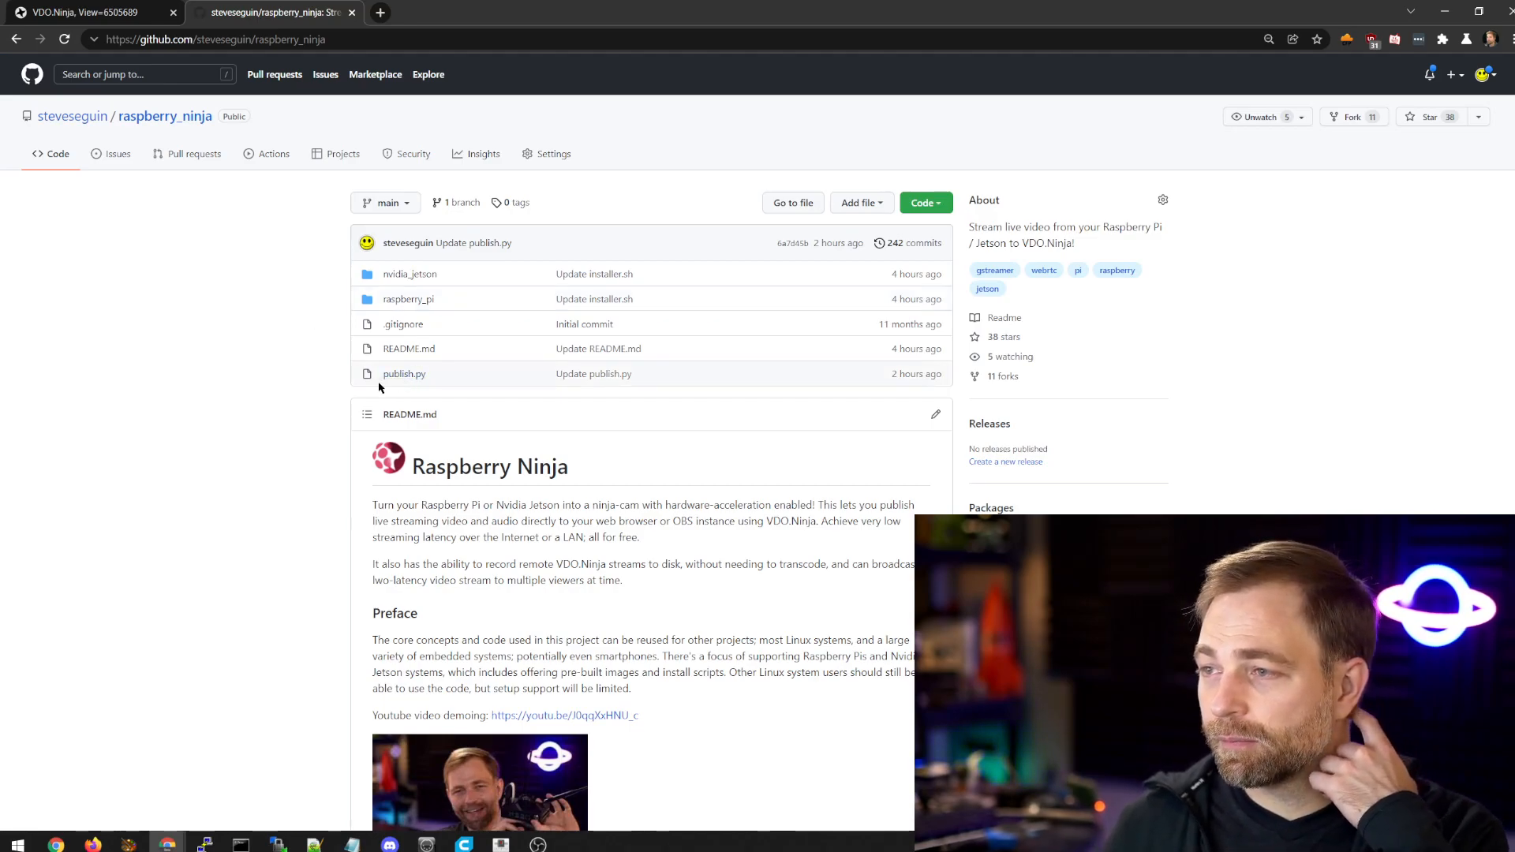
mouse_move(287, 603)
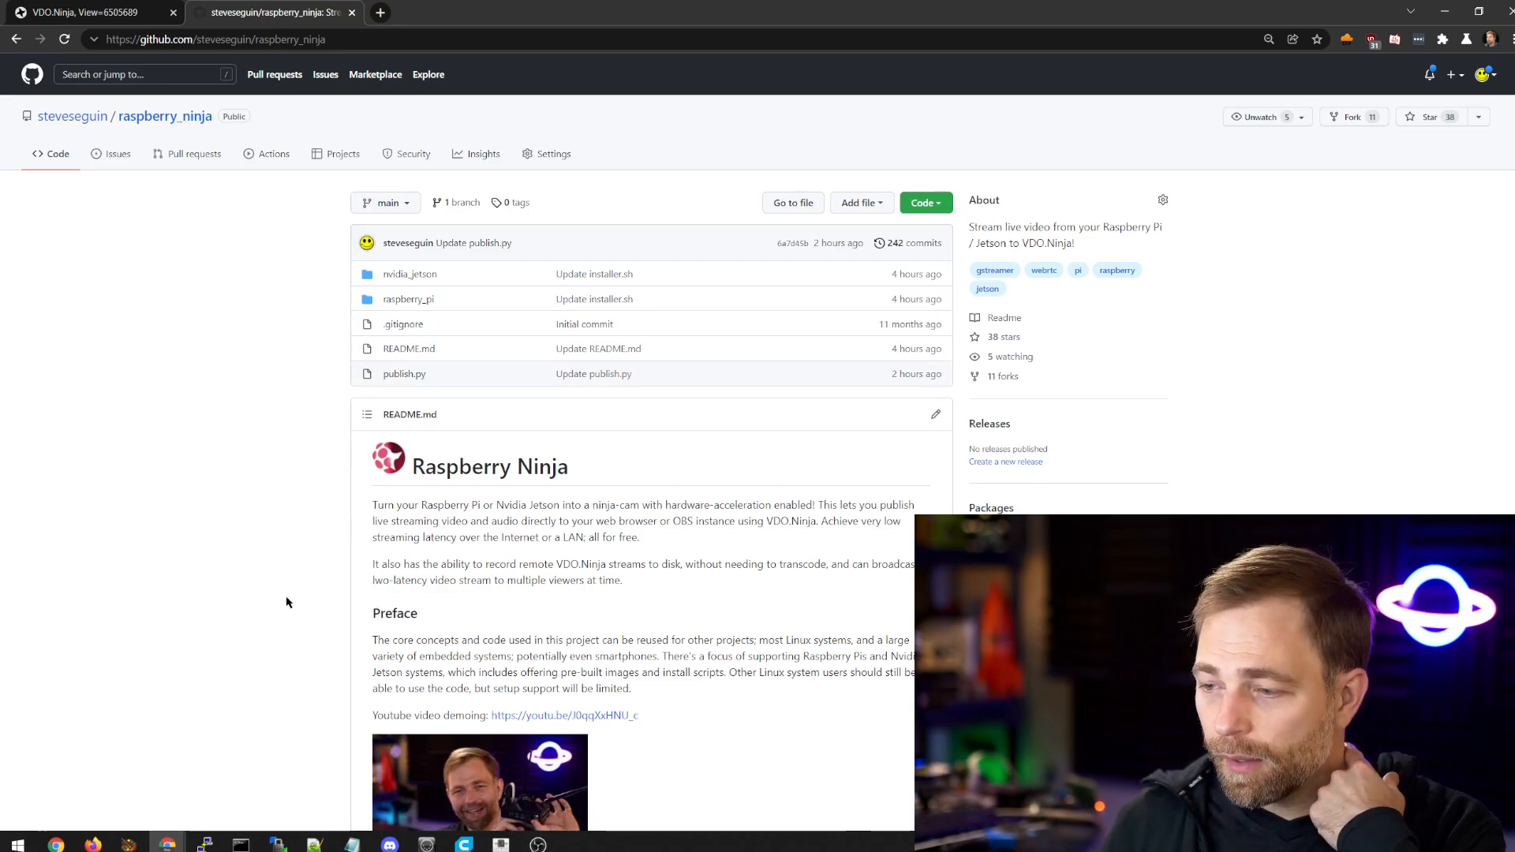
- Stop the old output, run python3 publish.py --midi on the Pi, and select the printed vdo.ninja view URL
left_click(205, 844)
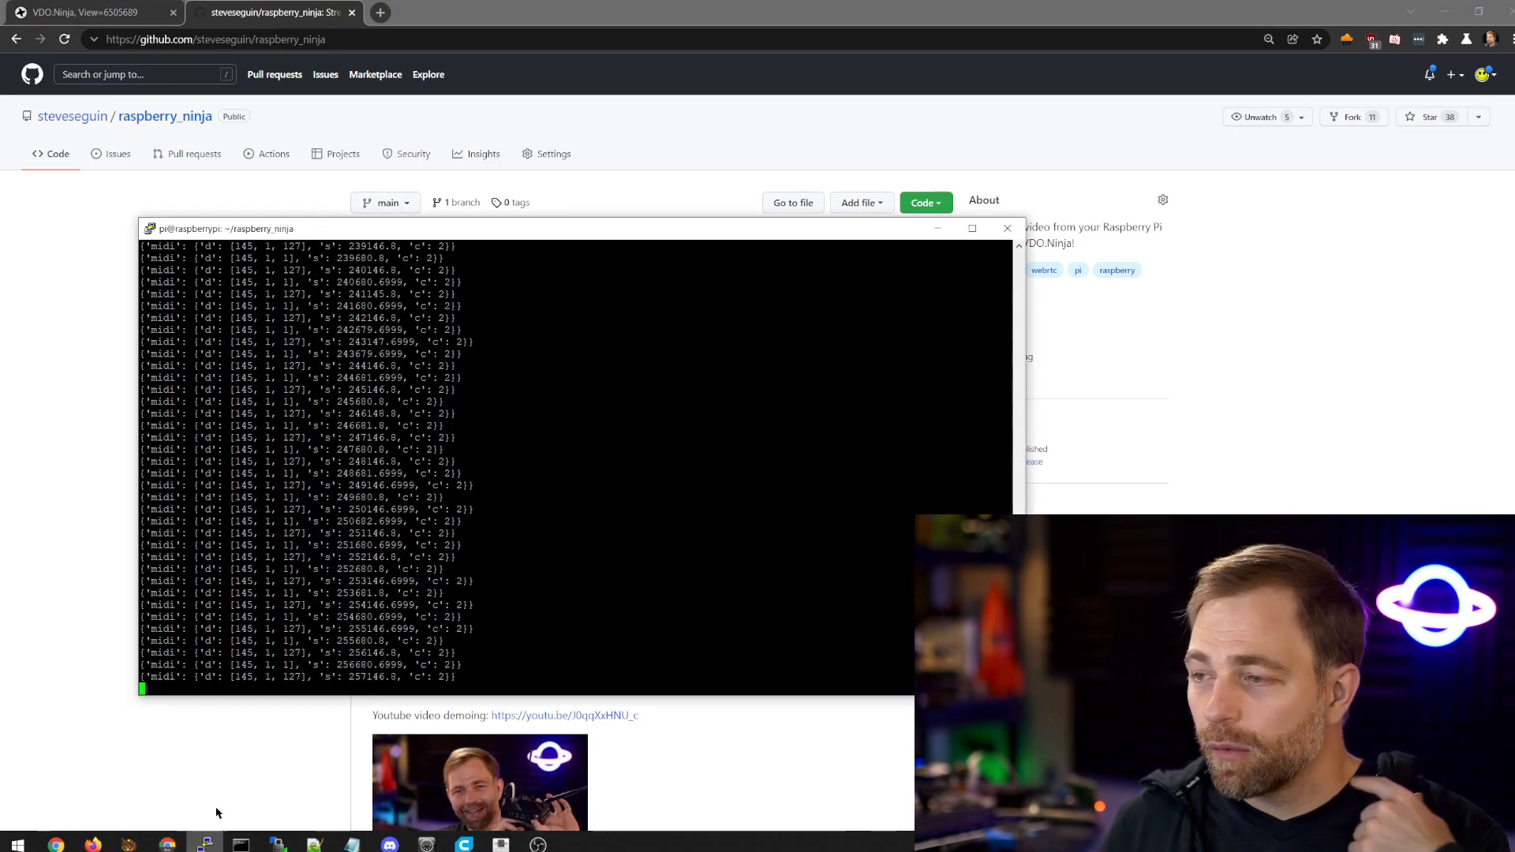
key("ctrl+c")
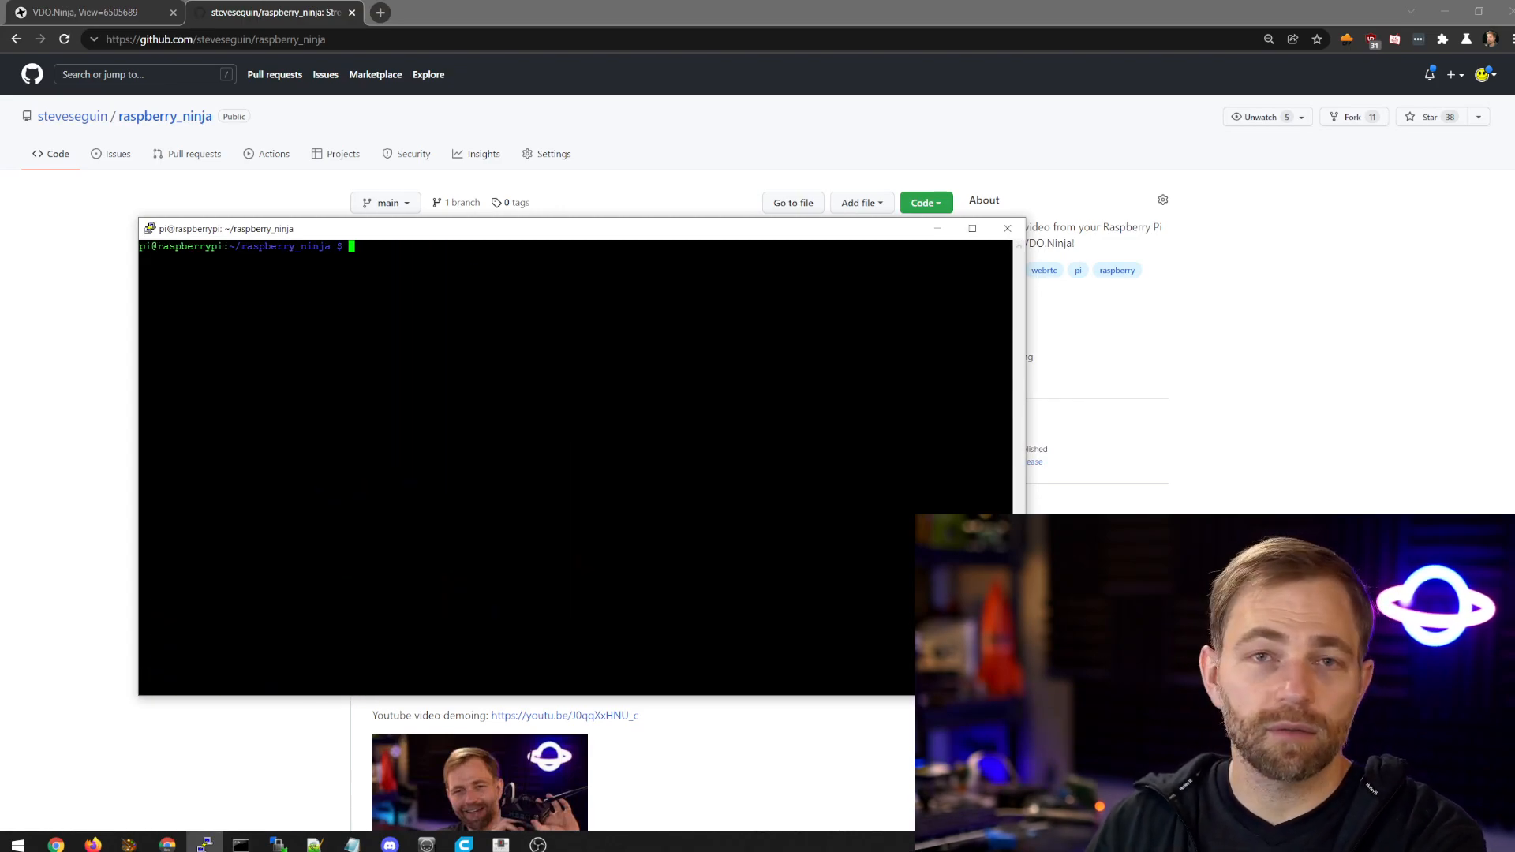
type("python3 publish.")
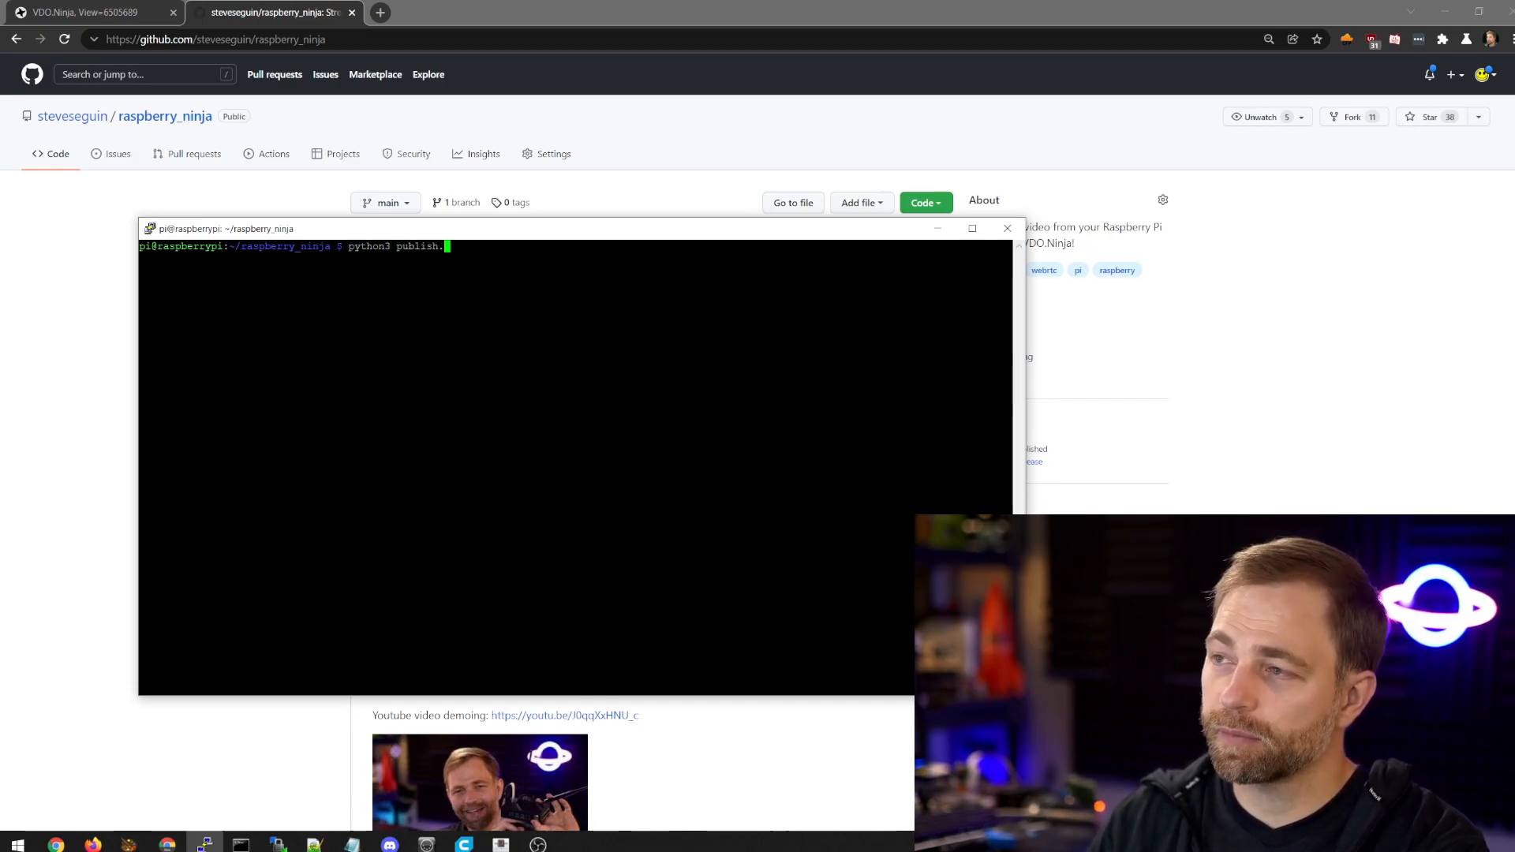
type("py --midi")
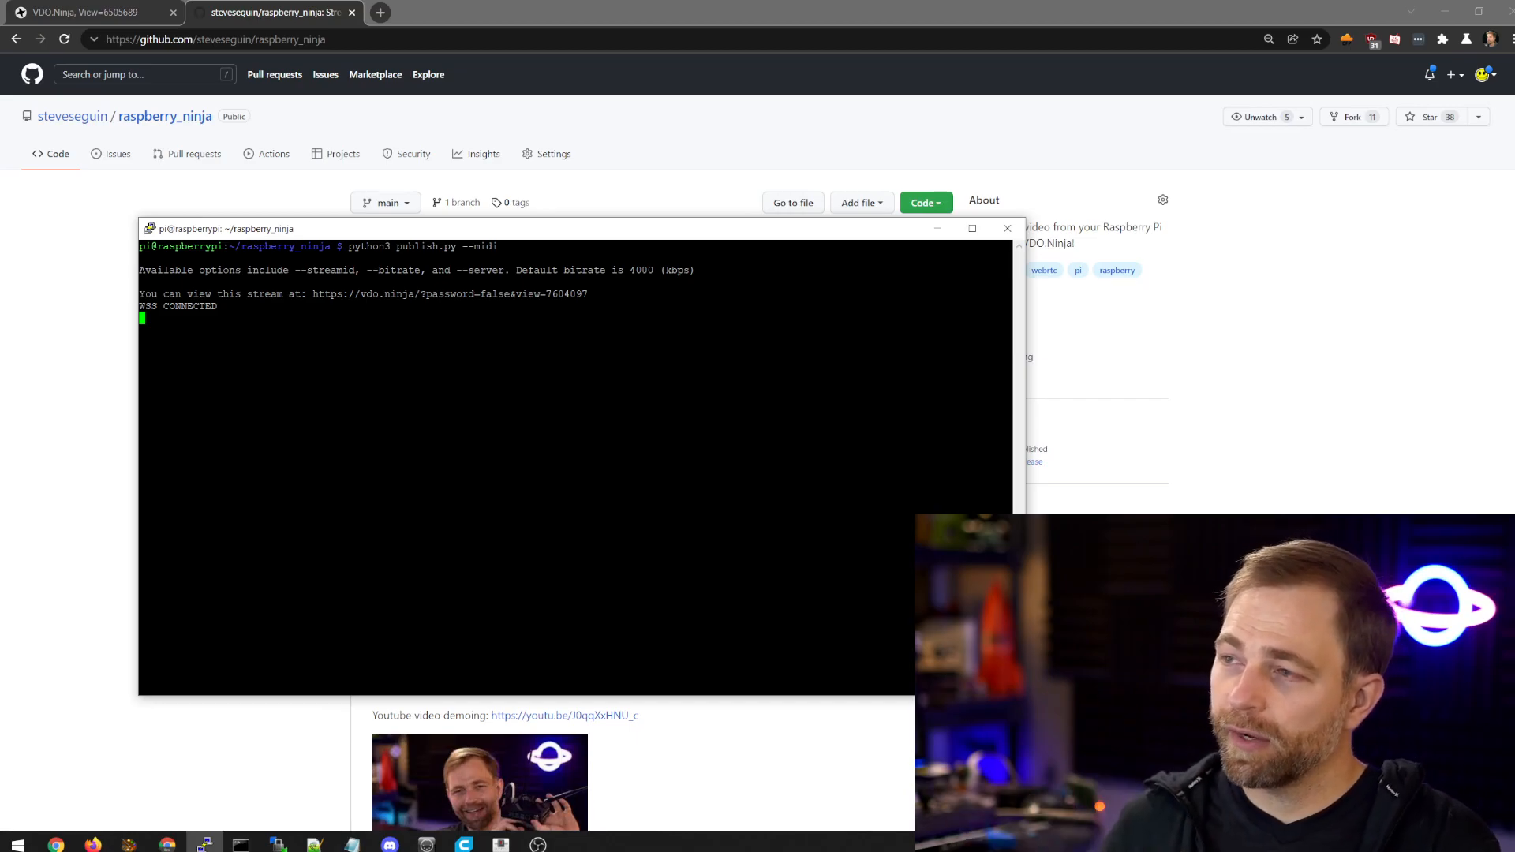
left_click_drag(312, 294, 587, 293)
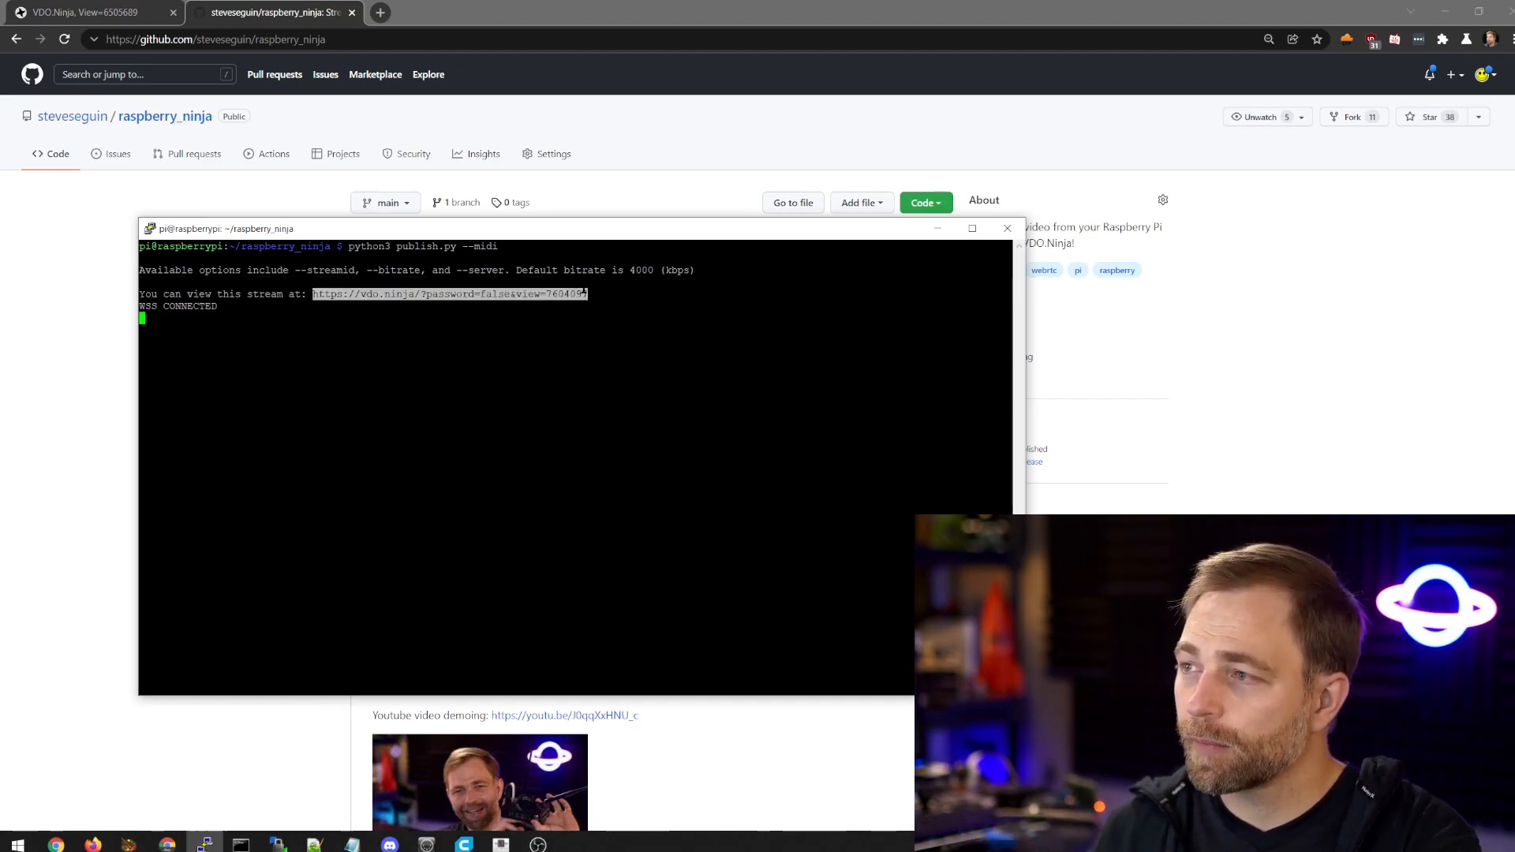
- Switch to the VDO.Ninja browser tab to open the copied view link for stream 7604097
left_click(87, 13)
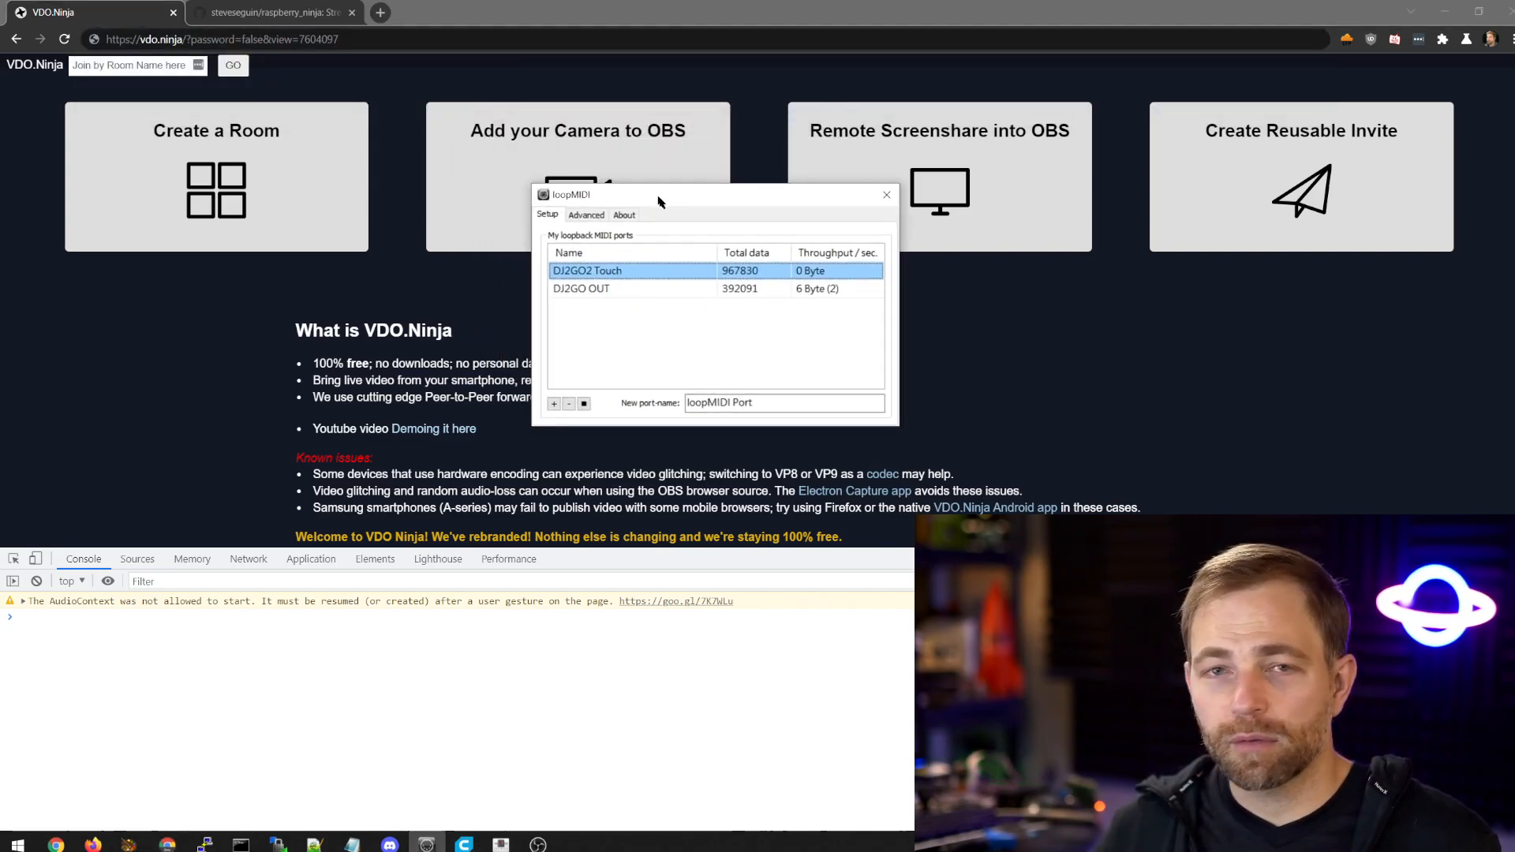
left_click_drag(660, 194, 691, 223)
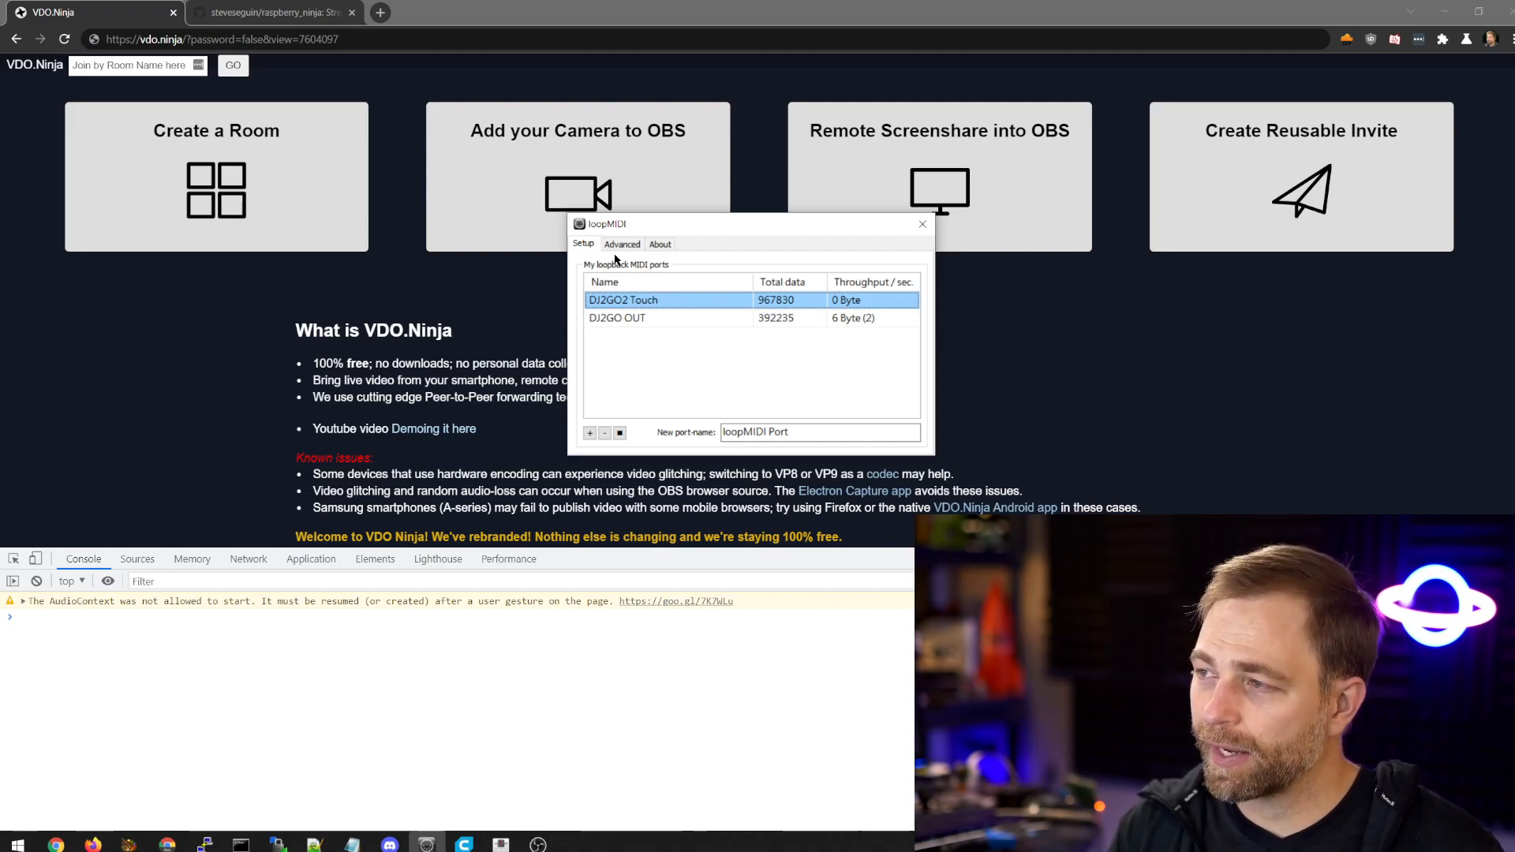
mouse_move(576, 401)
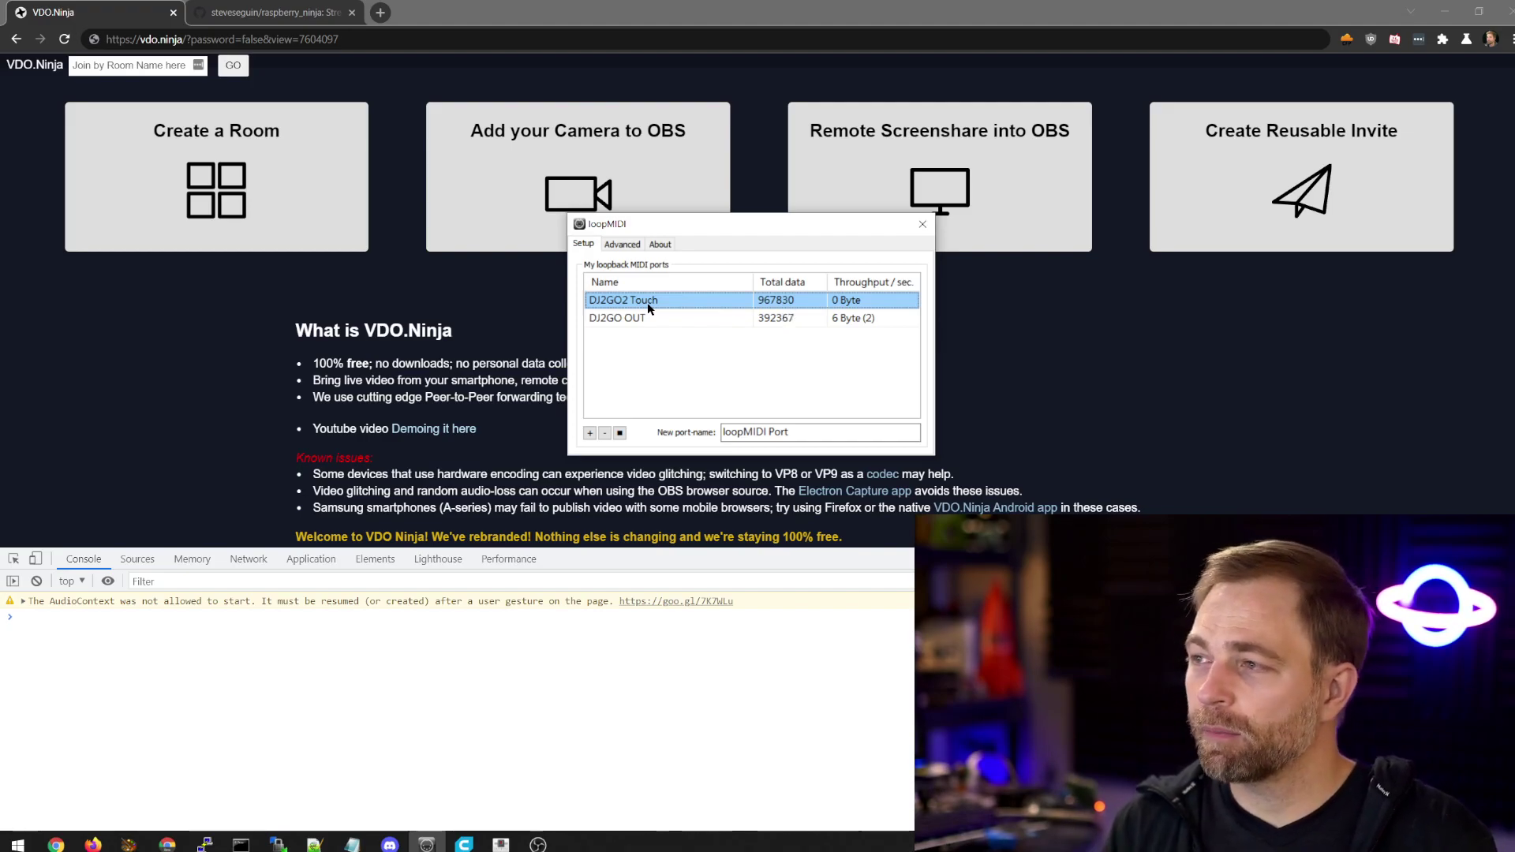
left_click(590, 432)
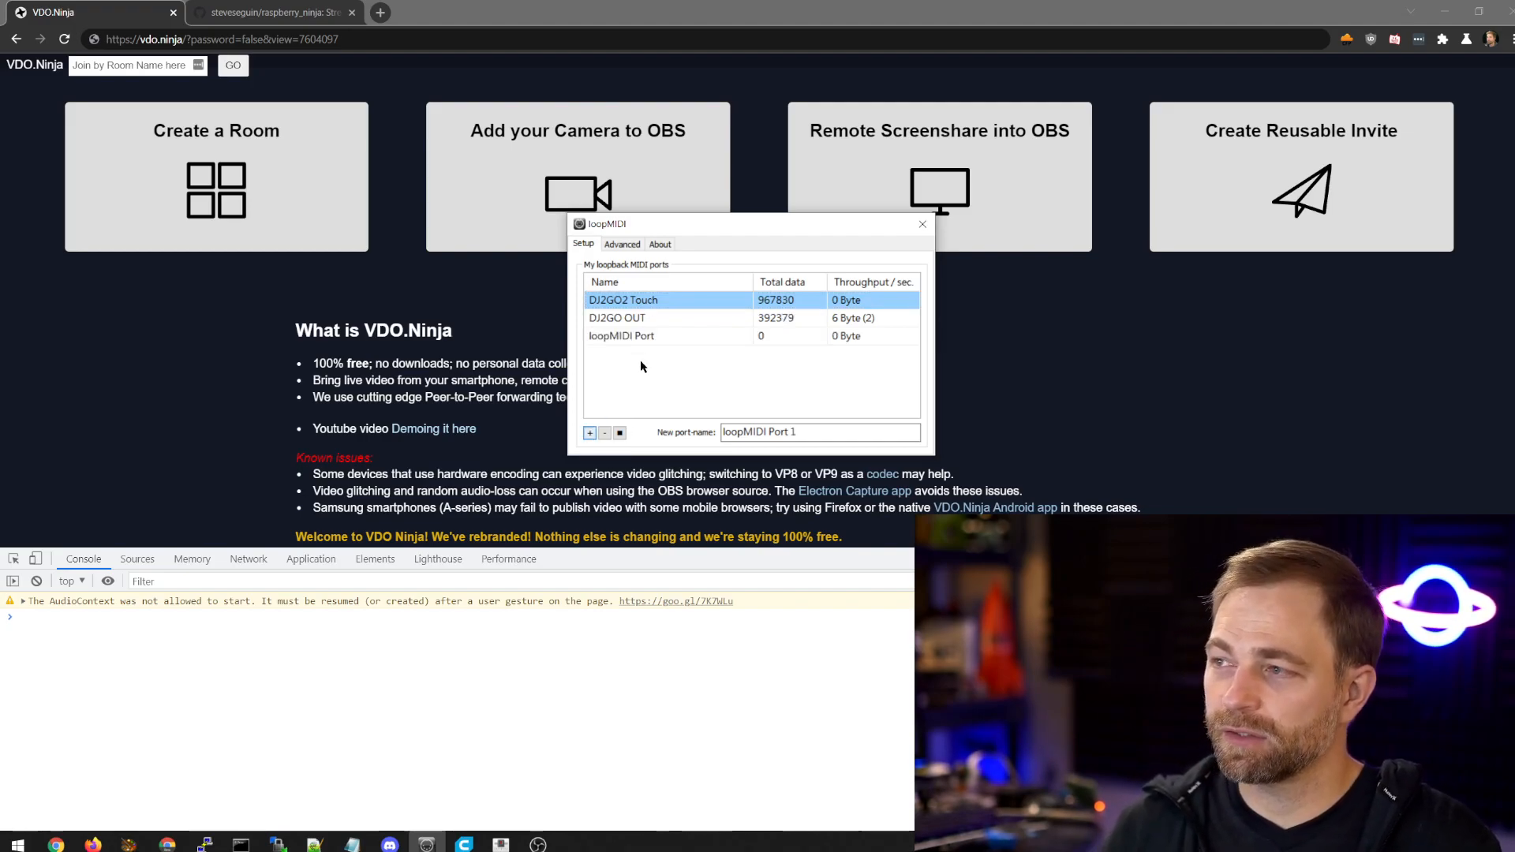
left_click(604, 432)
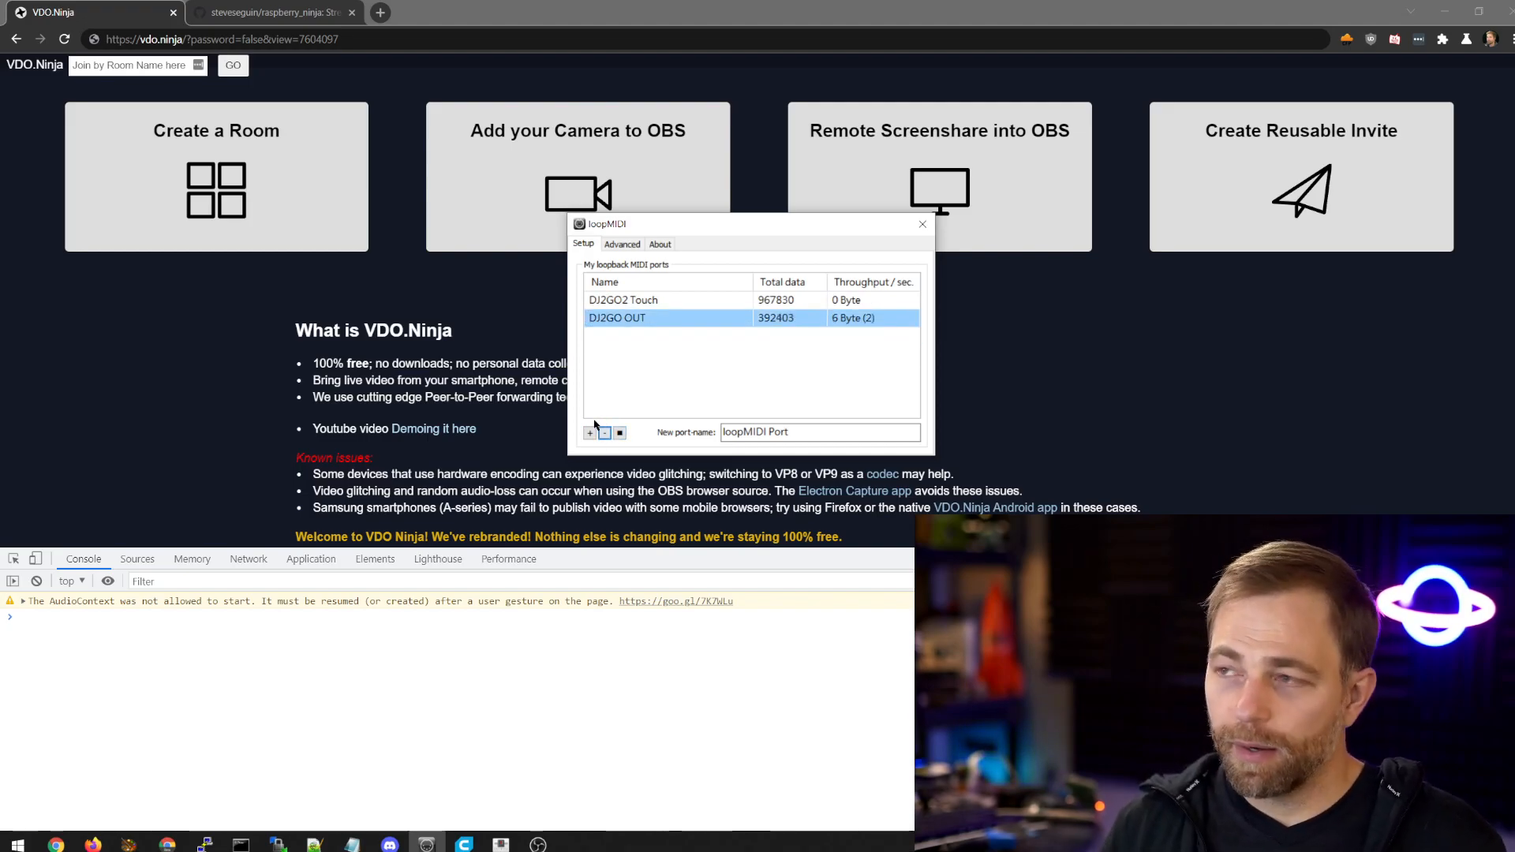
left_click(637, 299)
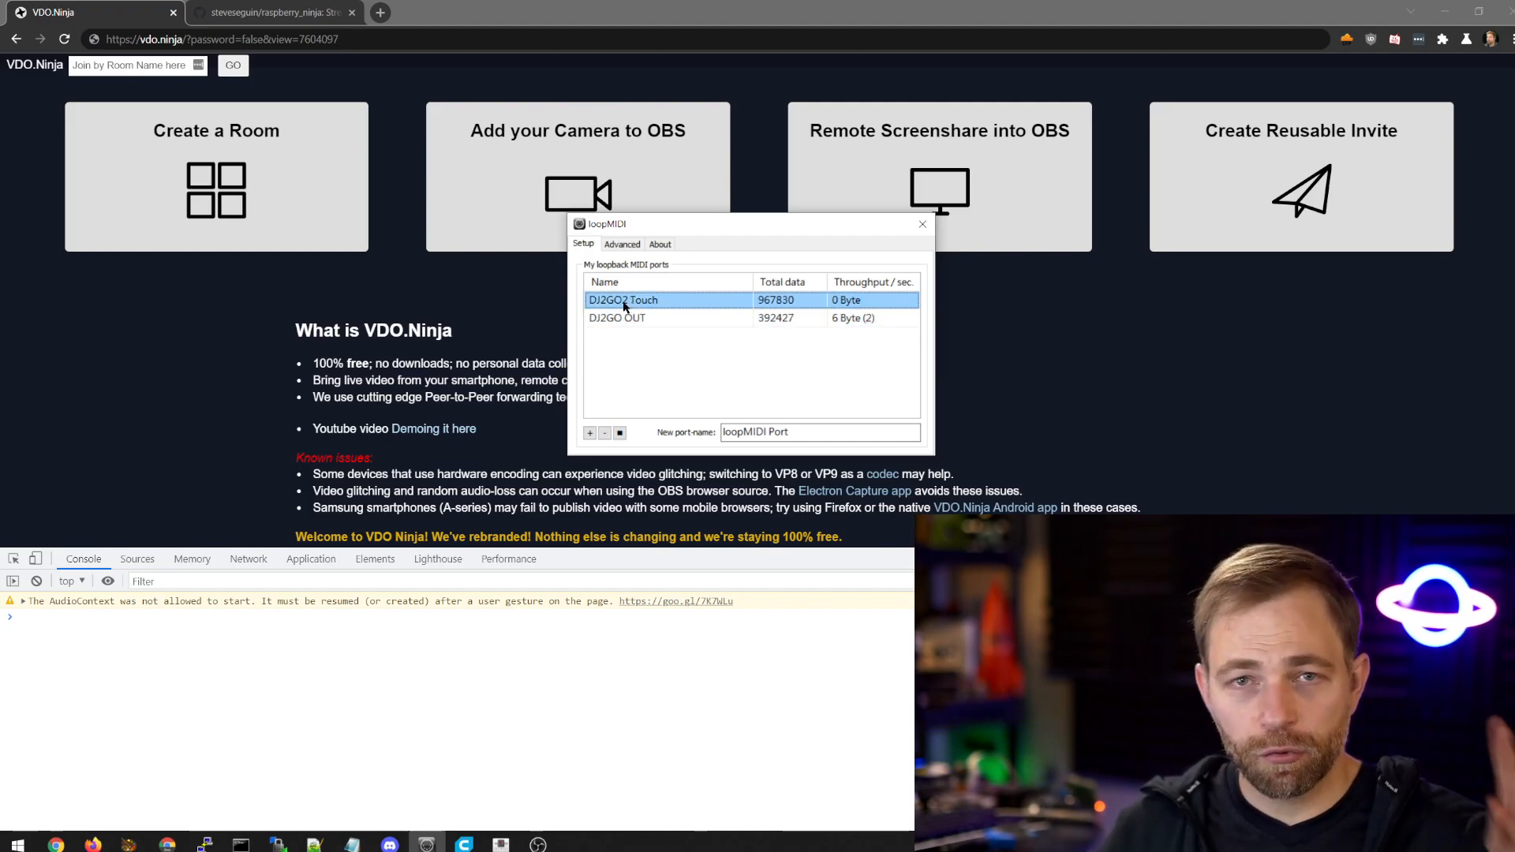
left_click(625, 318)
type("&")
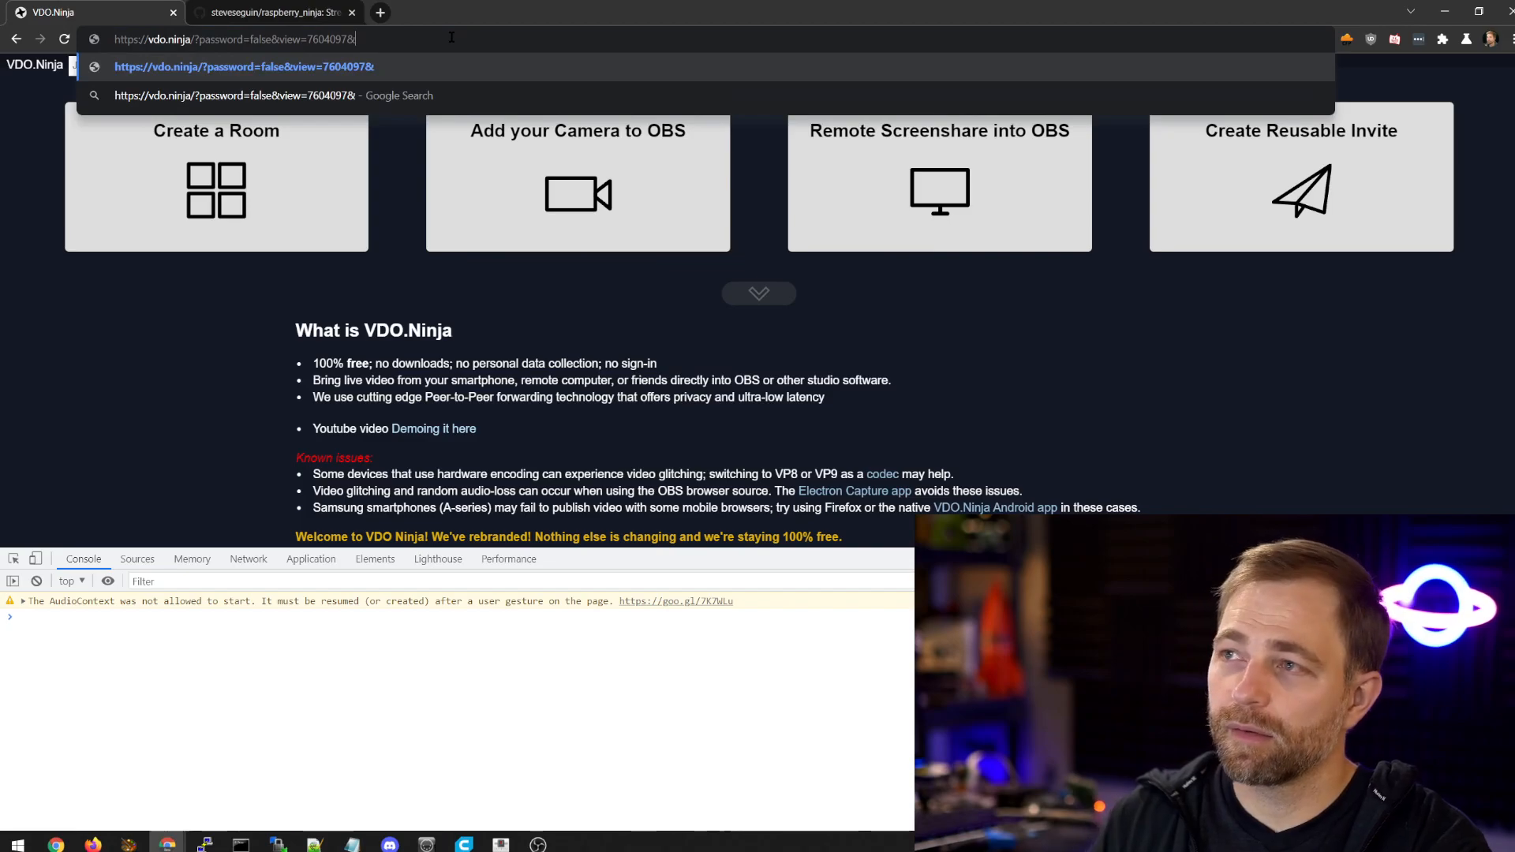
- Append &midiin=1&midiout=2 to the view URL and reload the page
type("midi")
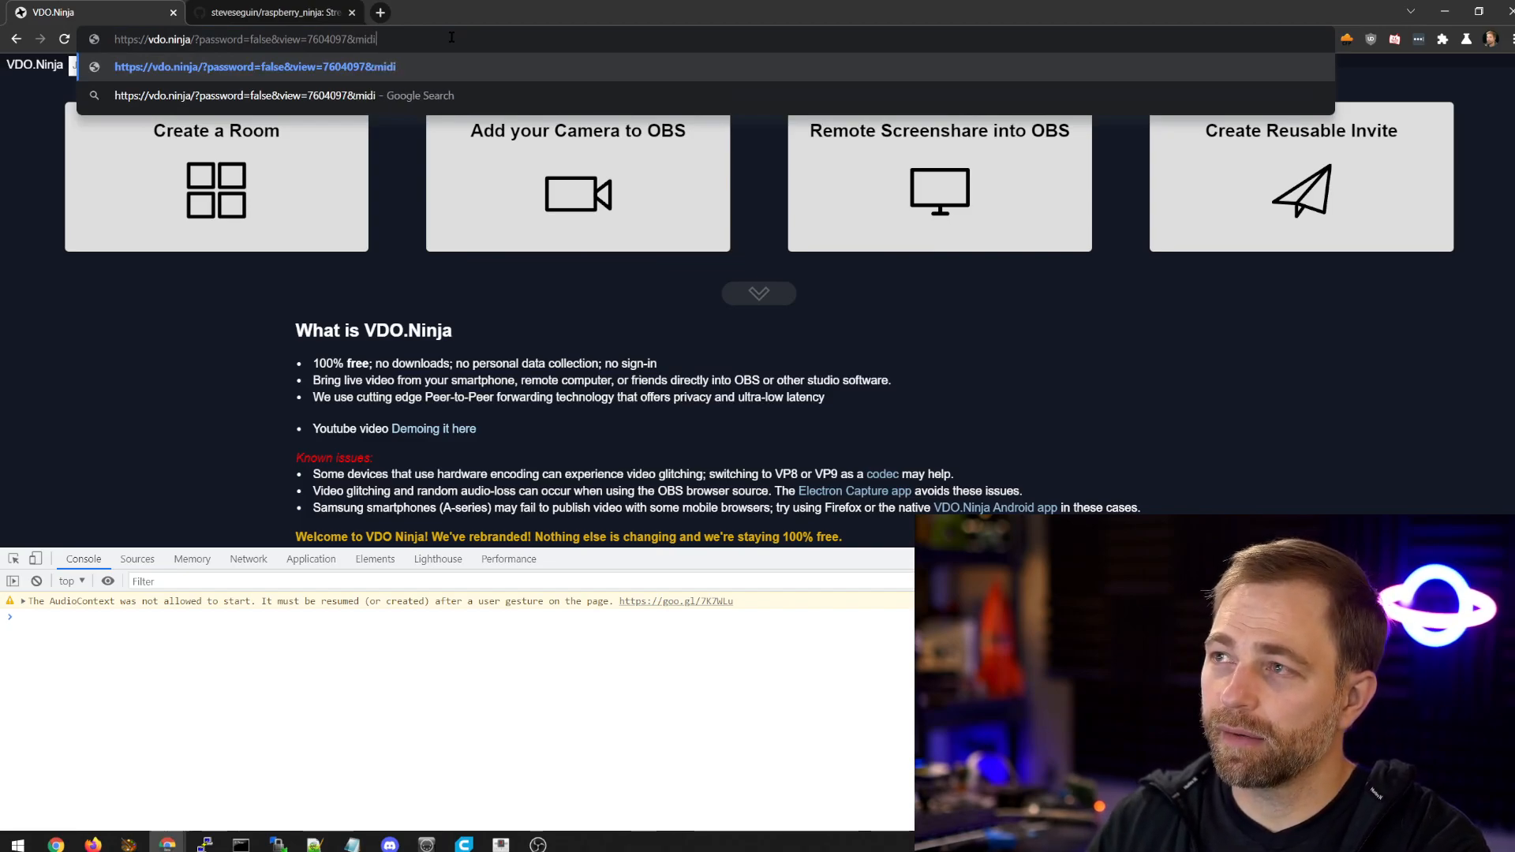
type("in=1")
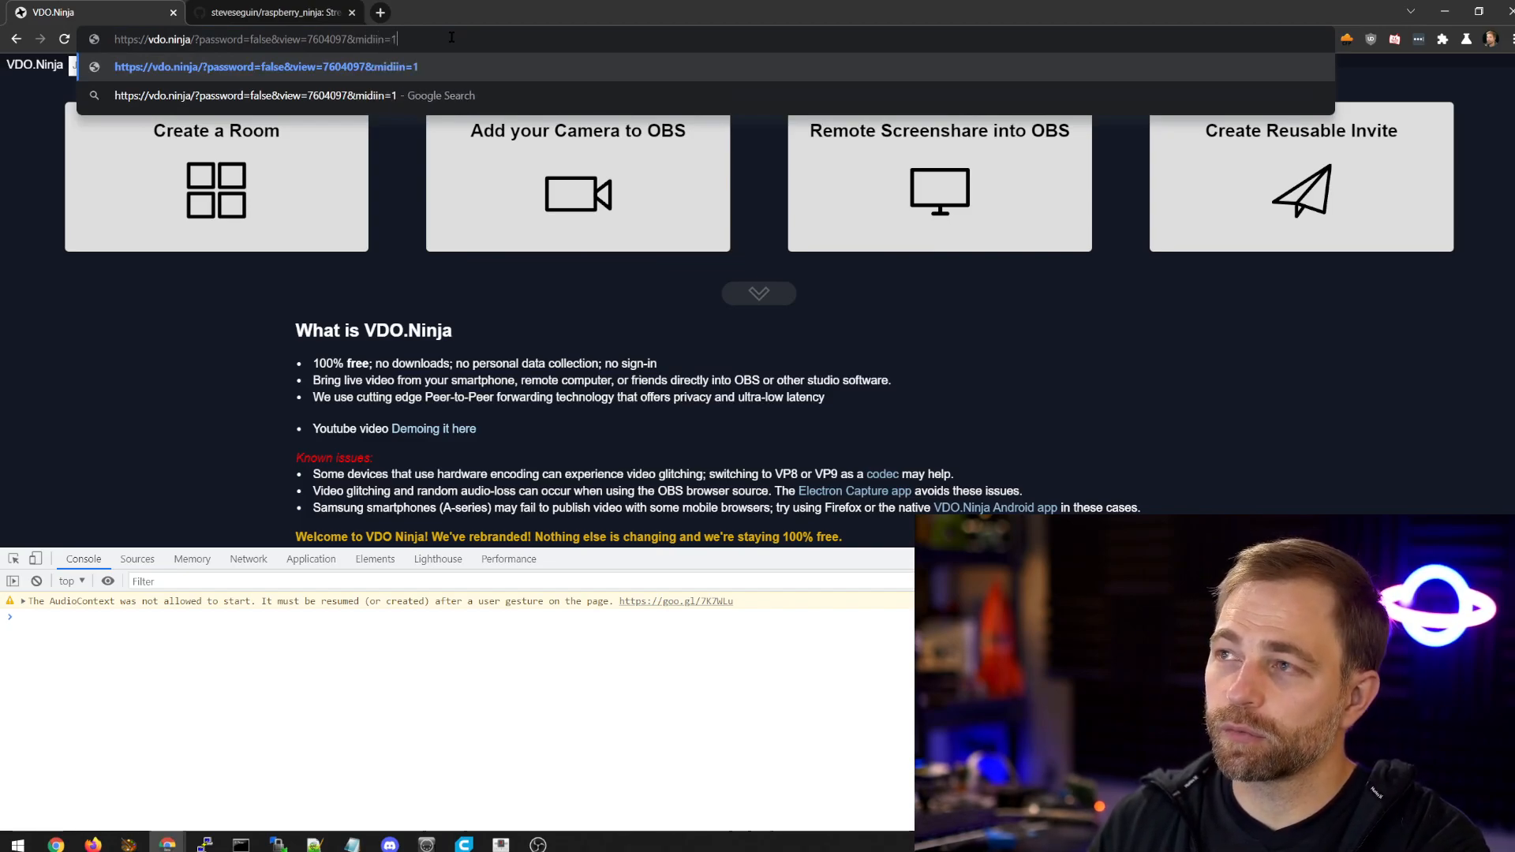
type("&midiout=2")
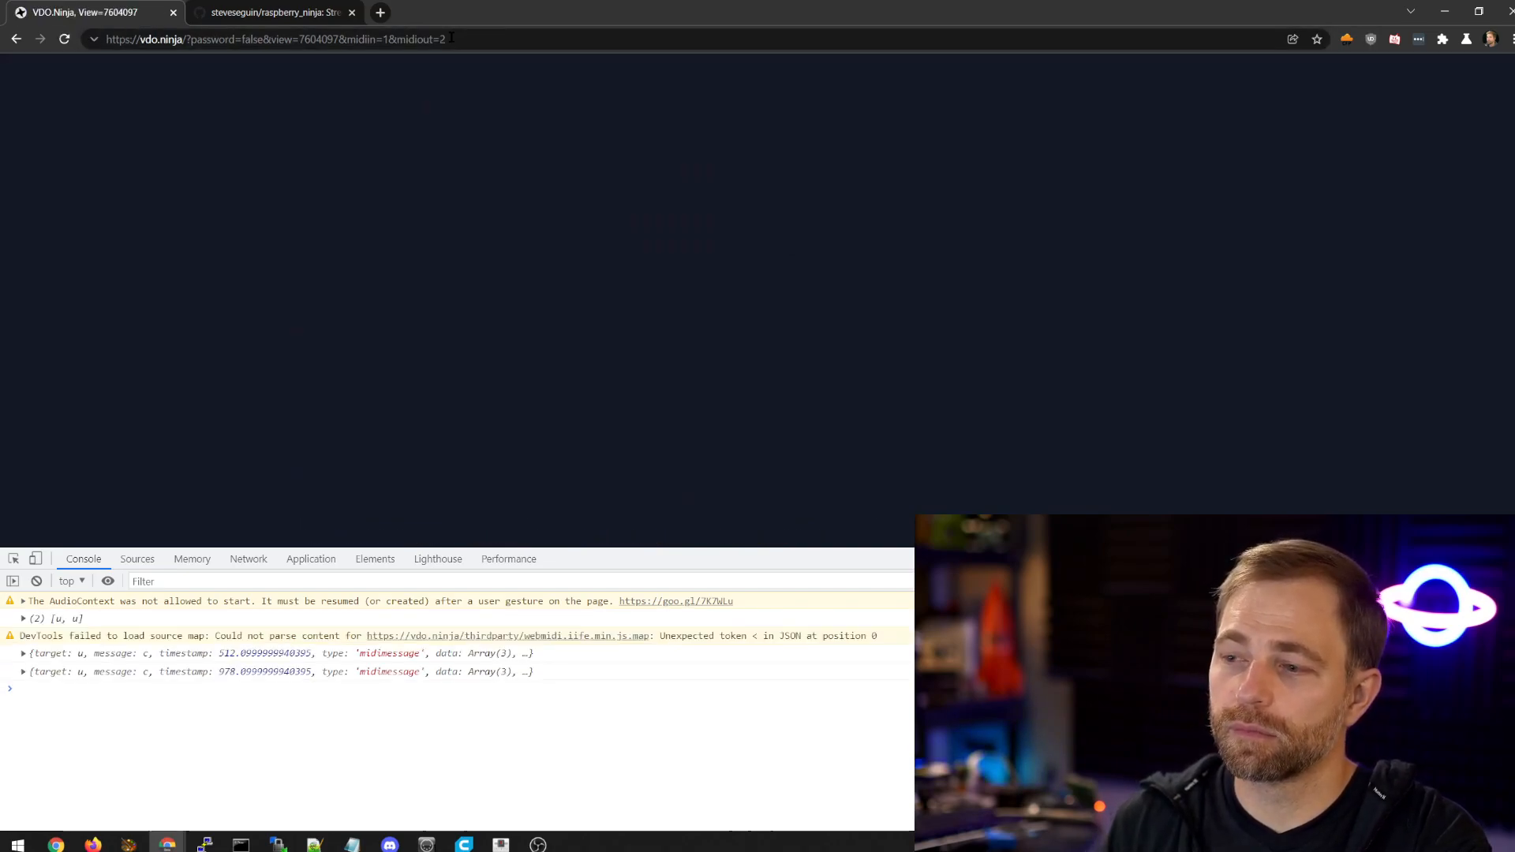
- Expand the logged array of the two detected MIDI inputs in the DevTools console
left_click(22, 619)
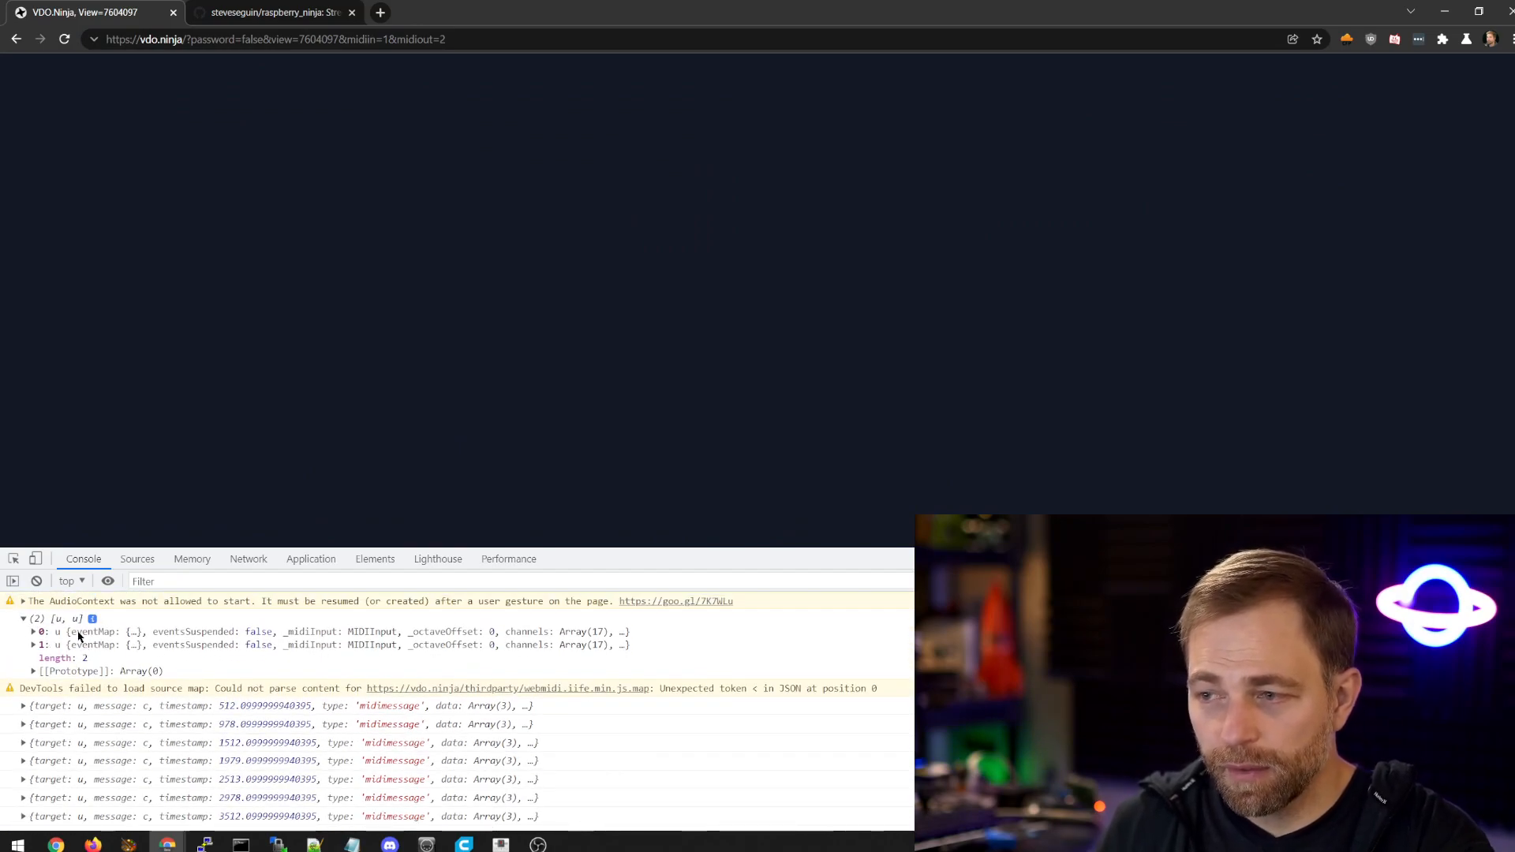
left_click(25, 631)
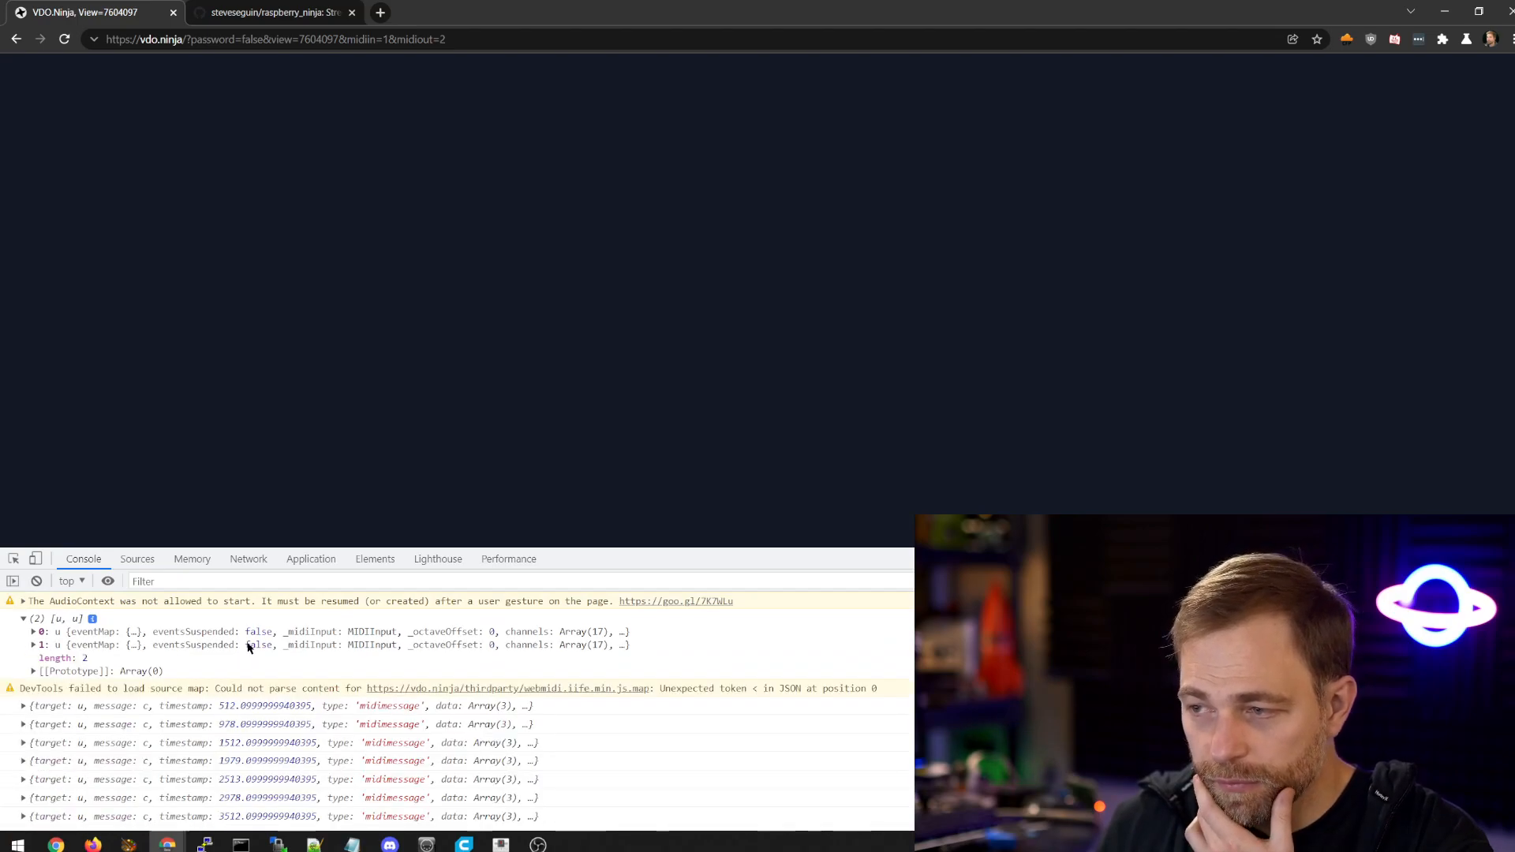
left_click(26, 632)
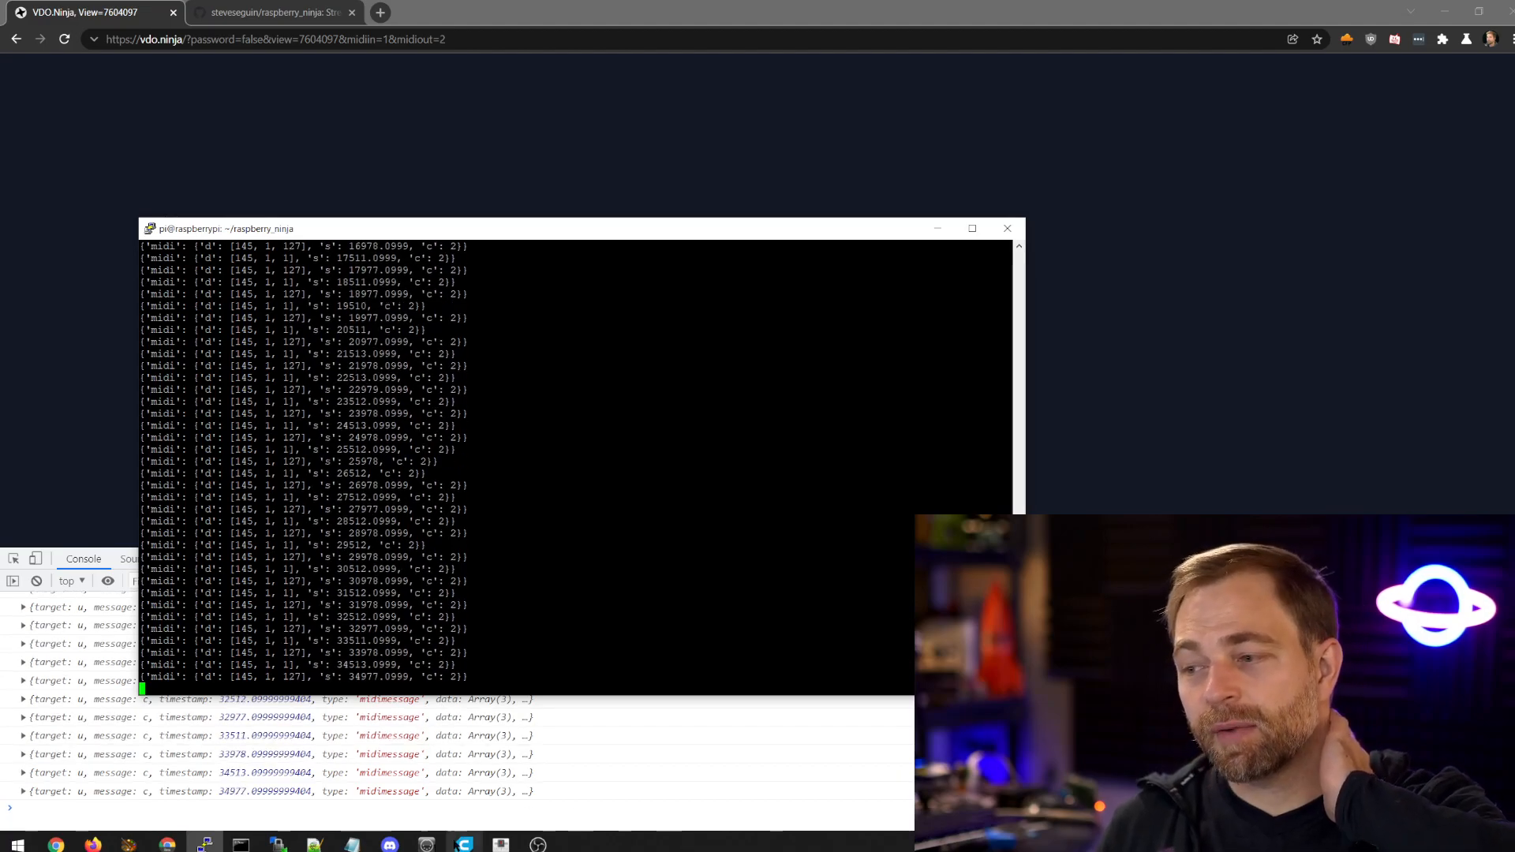
- Bring the Mixxx window with both loaded decks back to the front
left_click(497, 843)
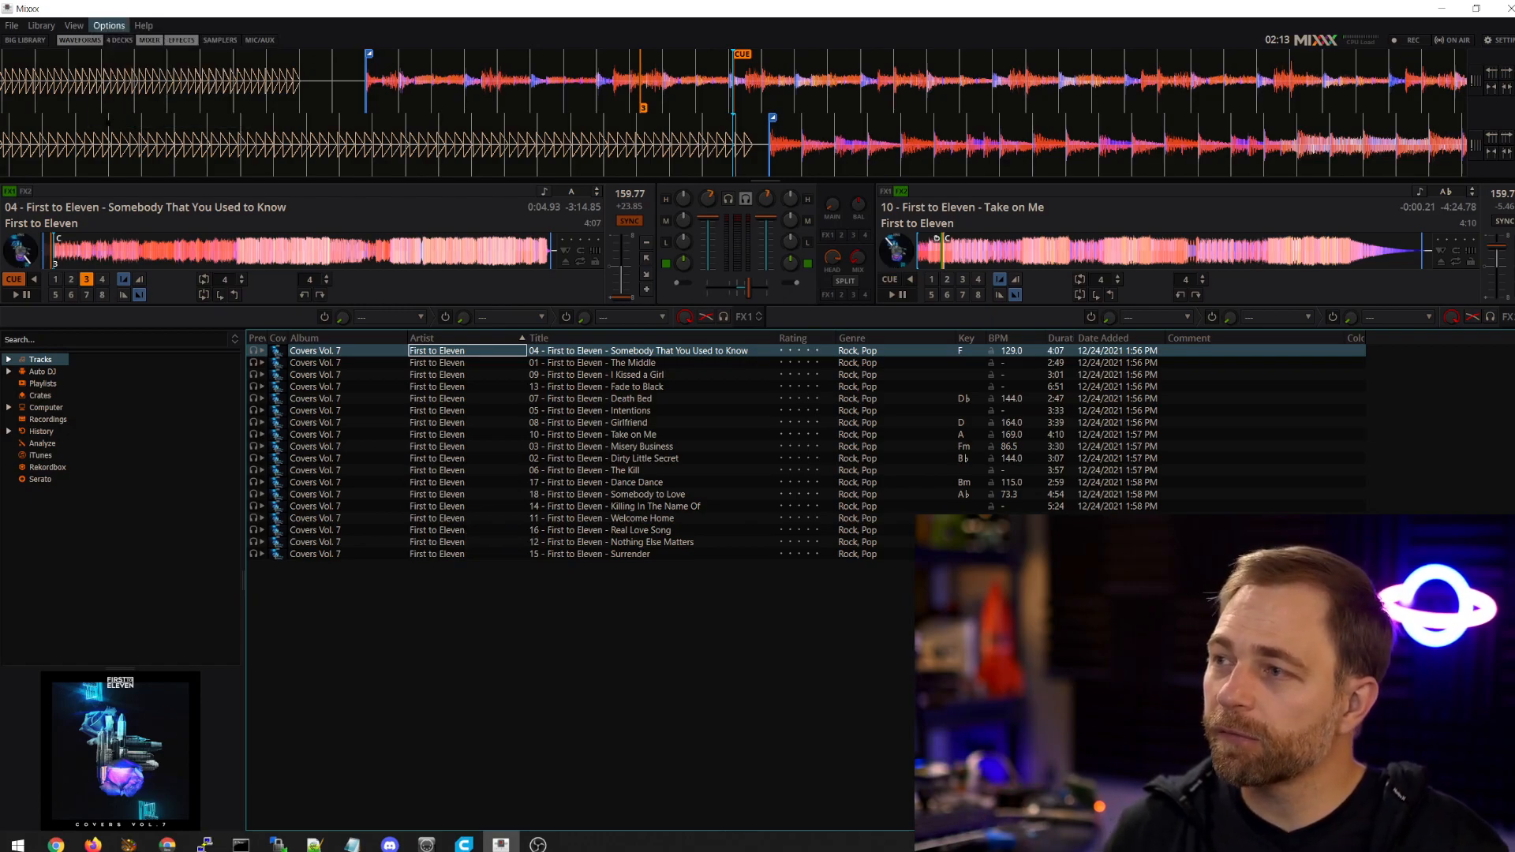
- Open Preferences > Controllers and review the DJ2GO OUT and DJ2GO2 Touch input mappings
left_click(108, 25)
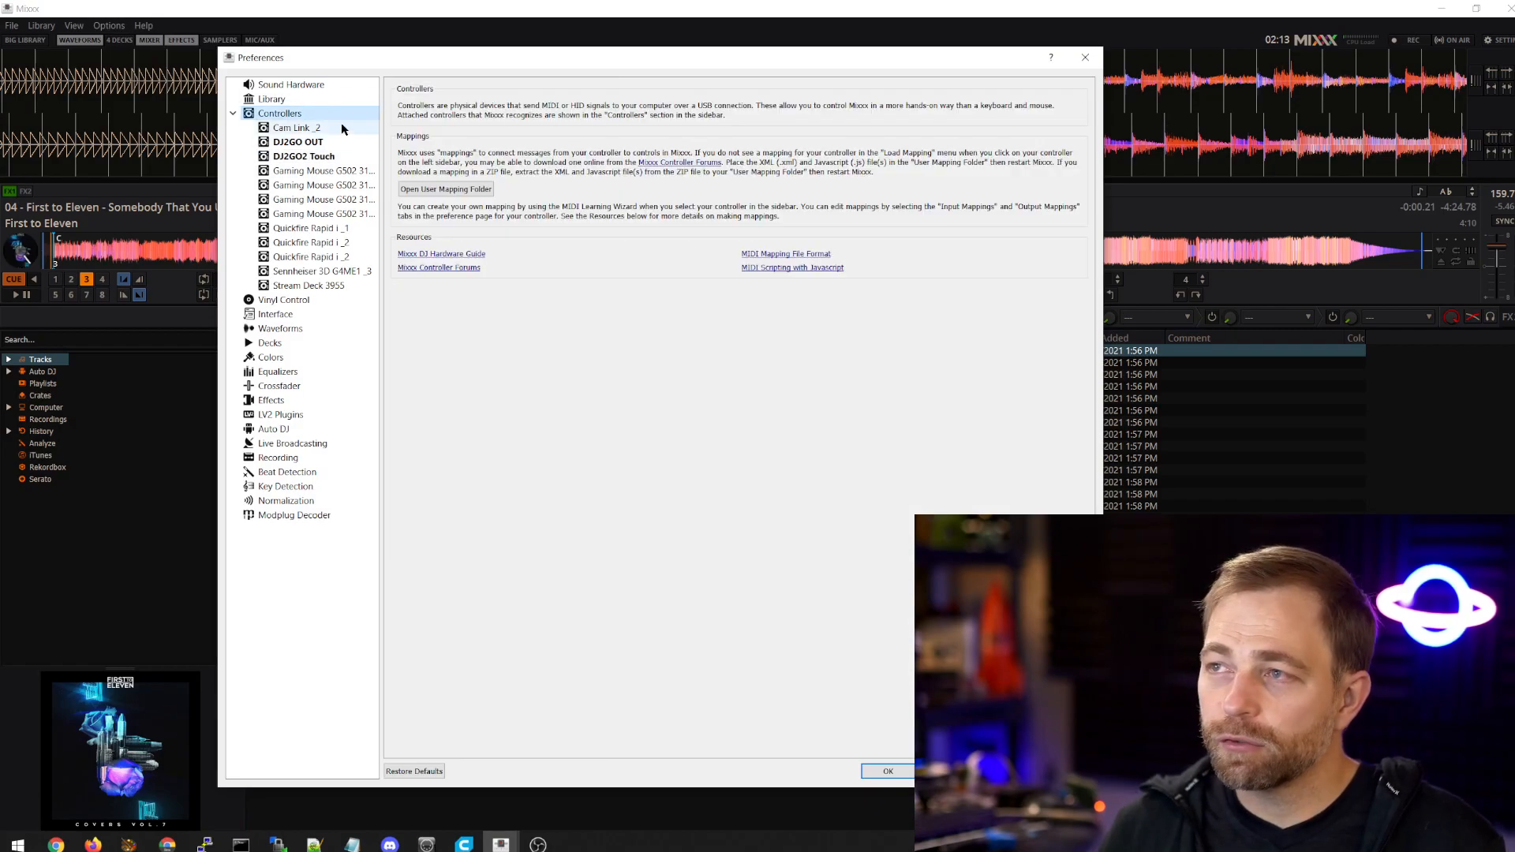
left_click(299, 142)
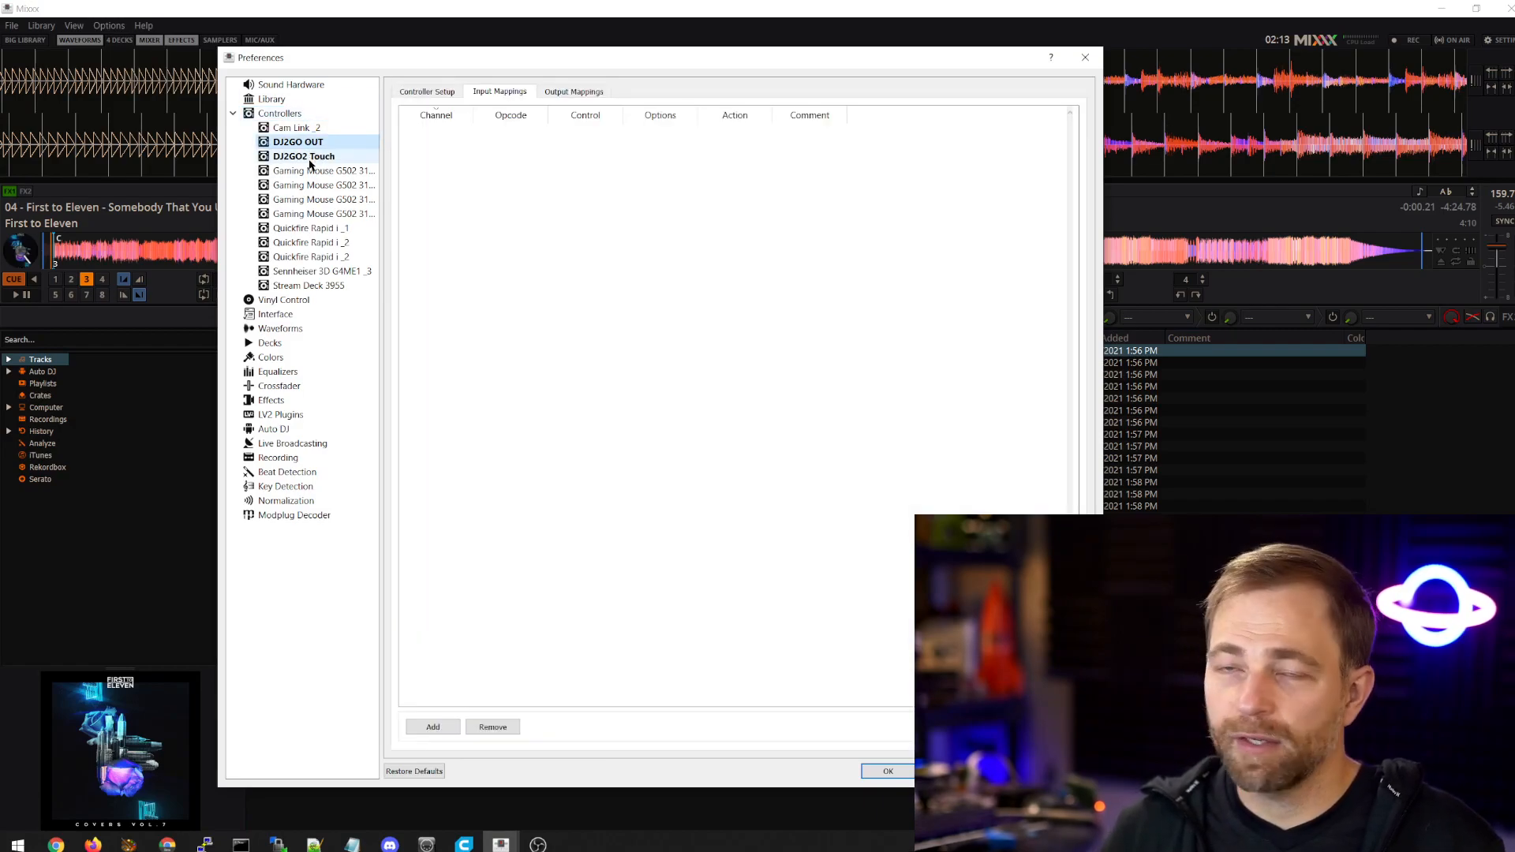
left_click(299, 155)
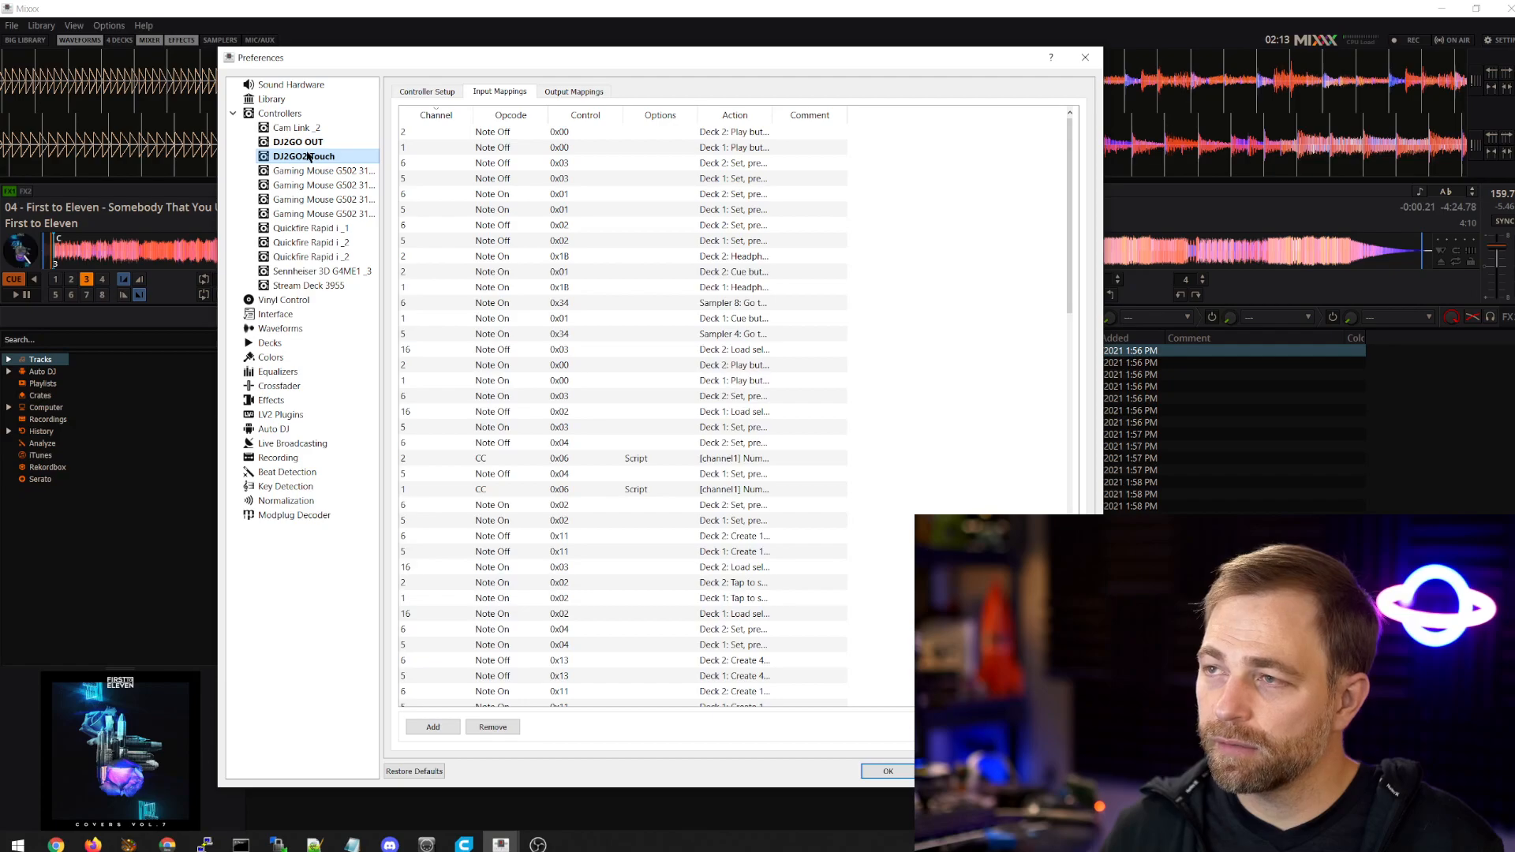
left_click(297, 142)
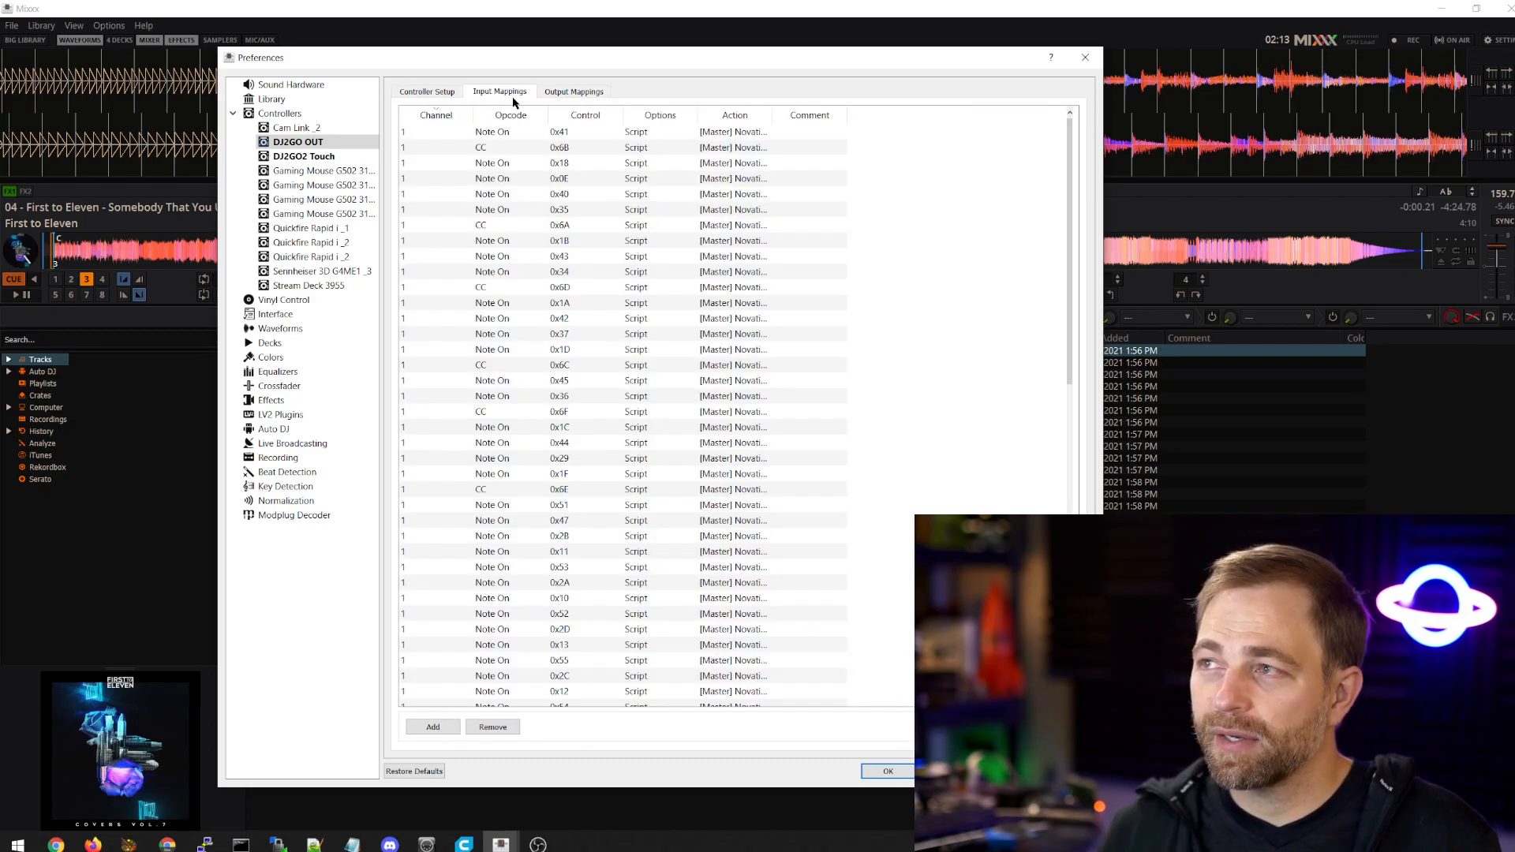
- Load the Numark DJ2Go 2 OUT mapping for the DJ2GO OUT controller, replacing Novation Launchpad MK2
left_click(426, 92)
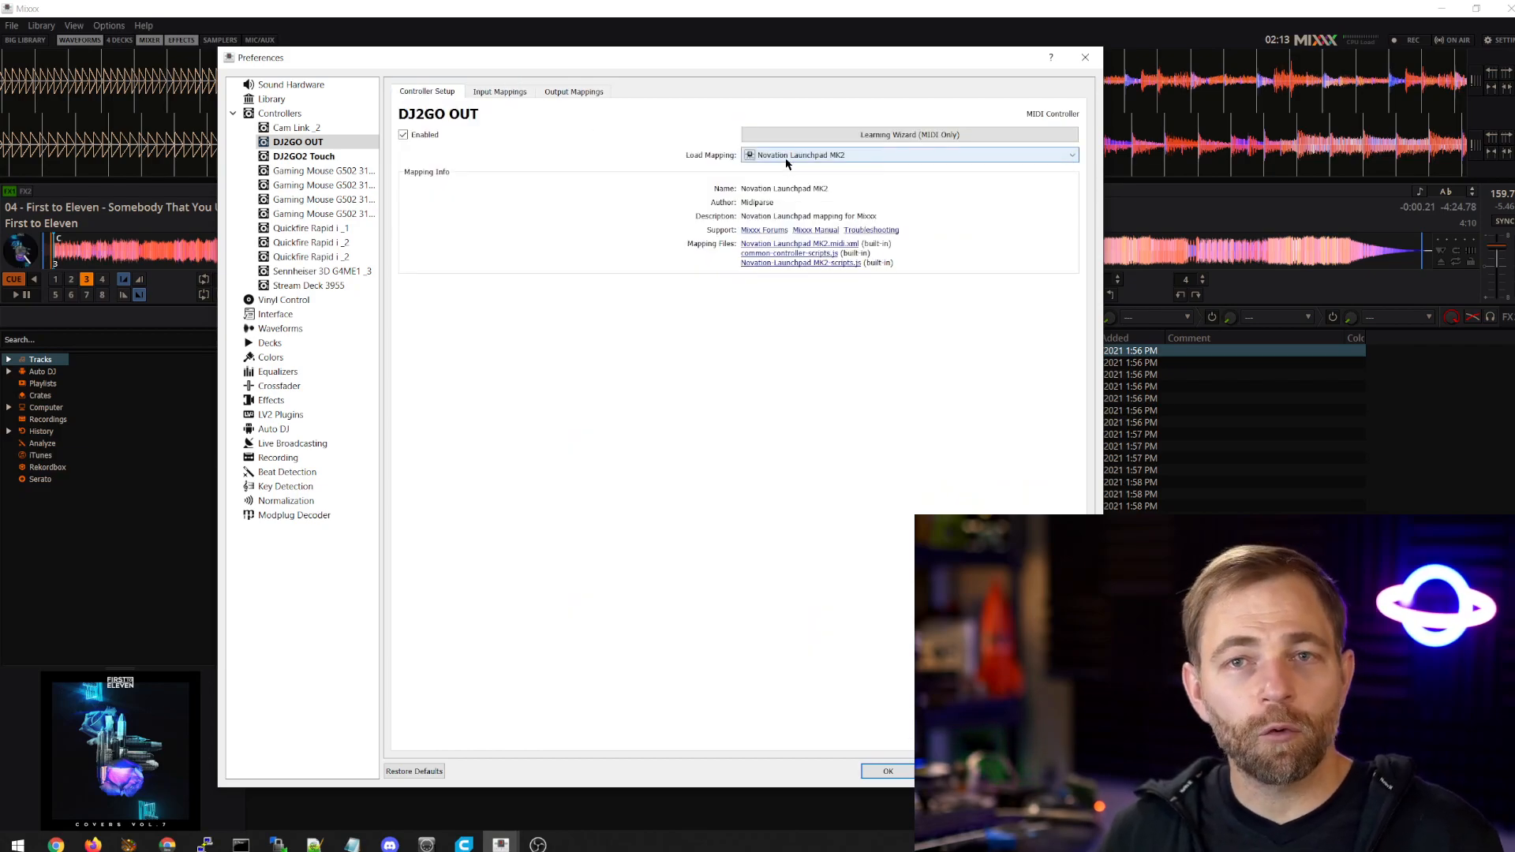
mouse_move(586, 388)
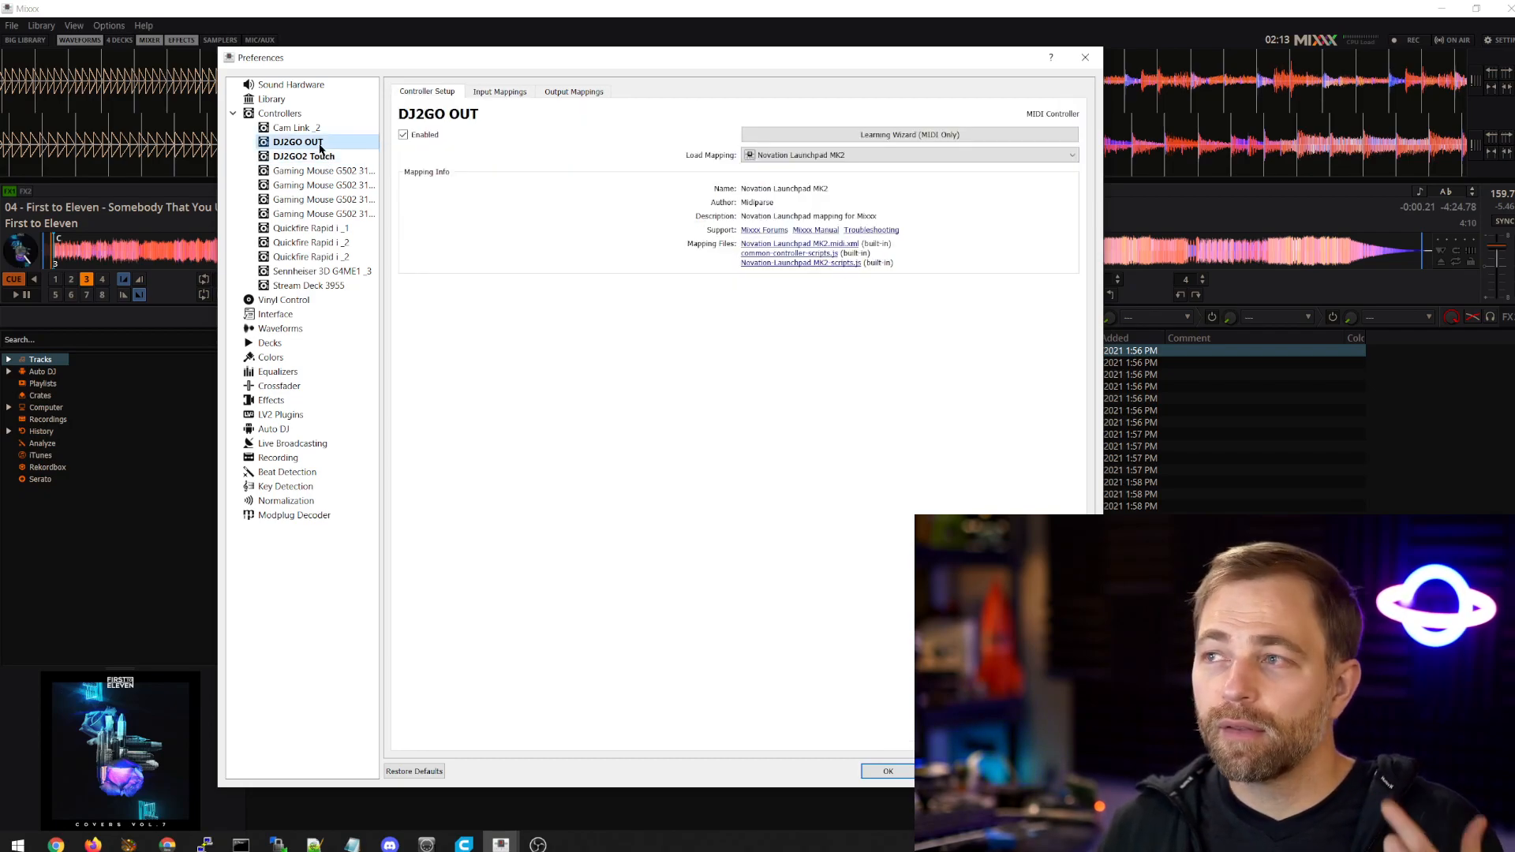
left_click(499, 92)
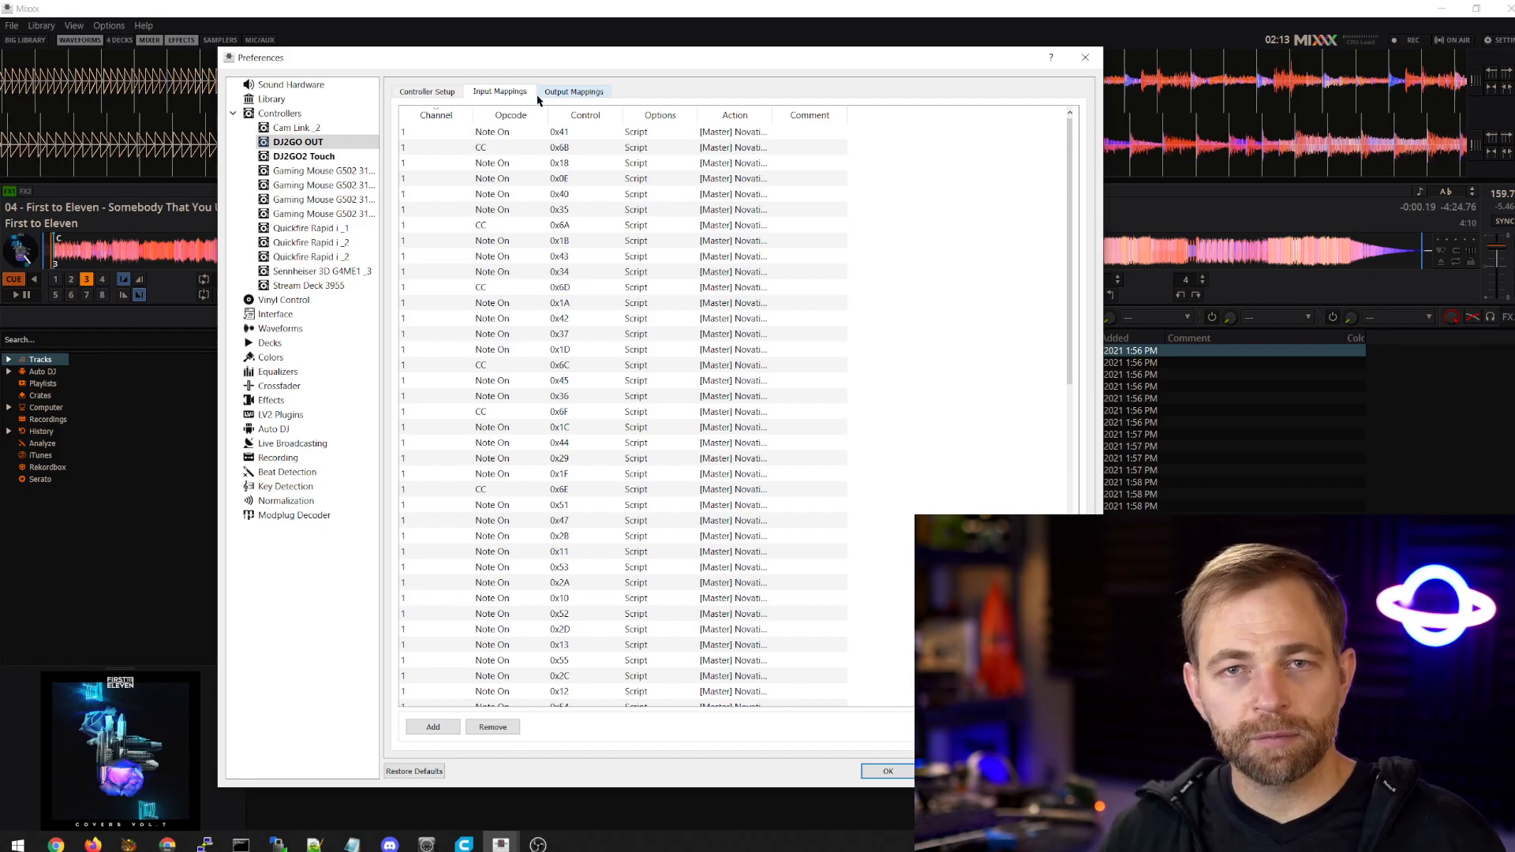
left_click(297, 155)
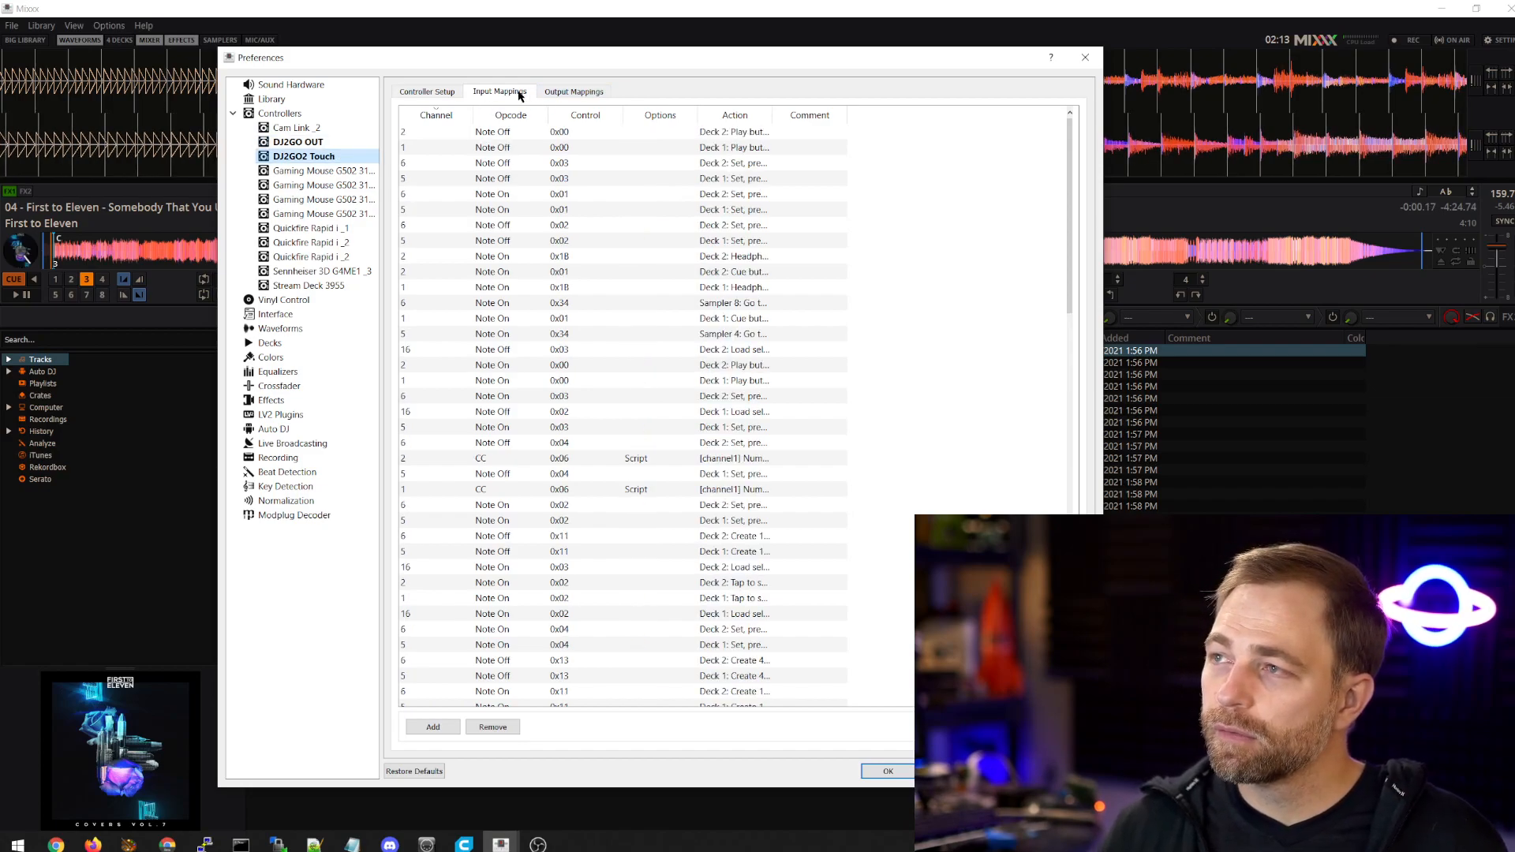
left_click(297, 142)
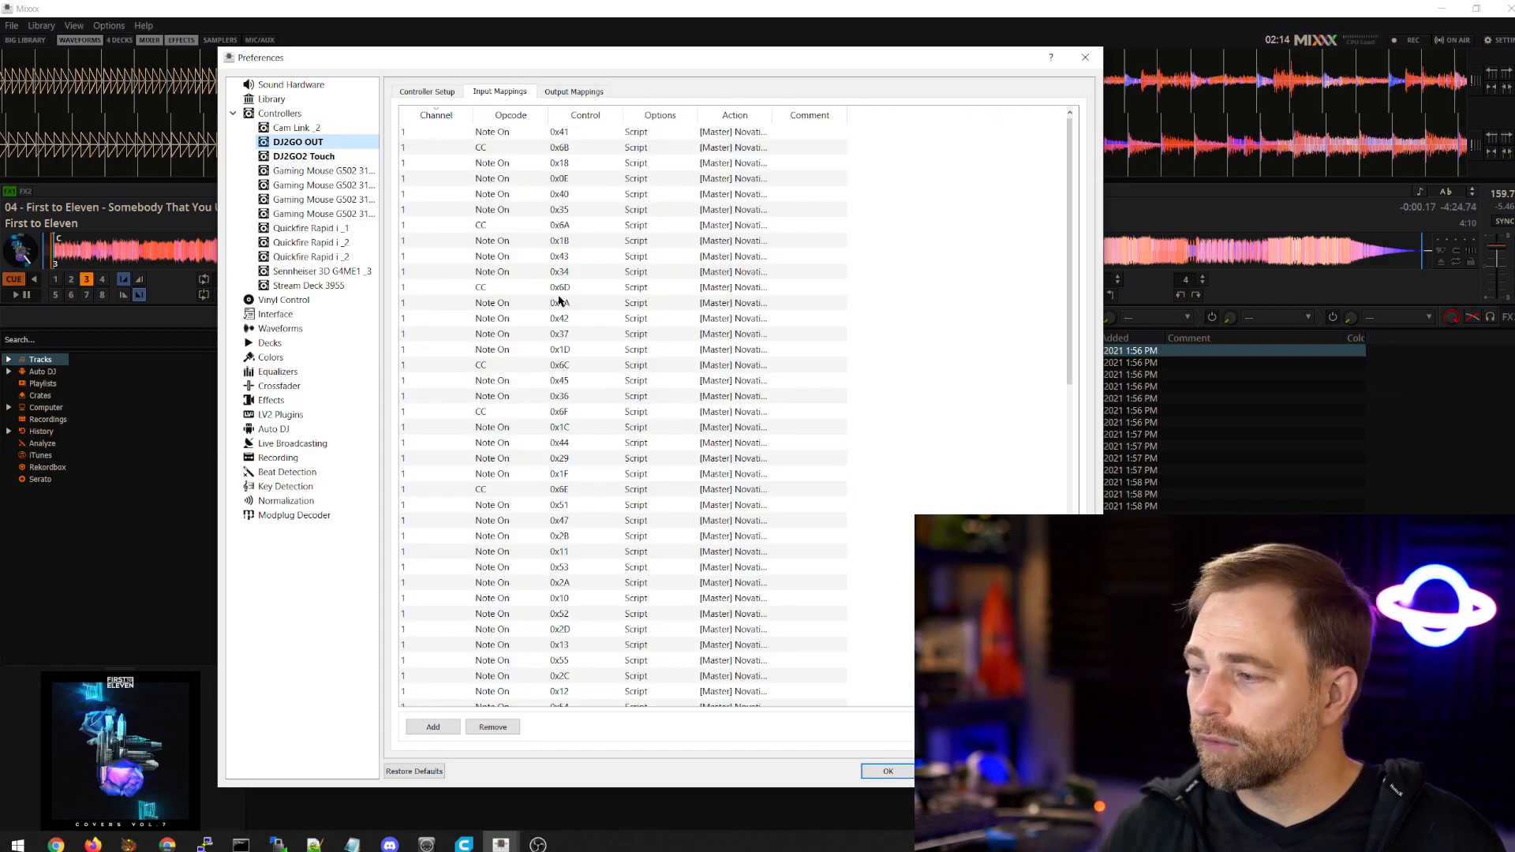
left_click(426, 92)
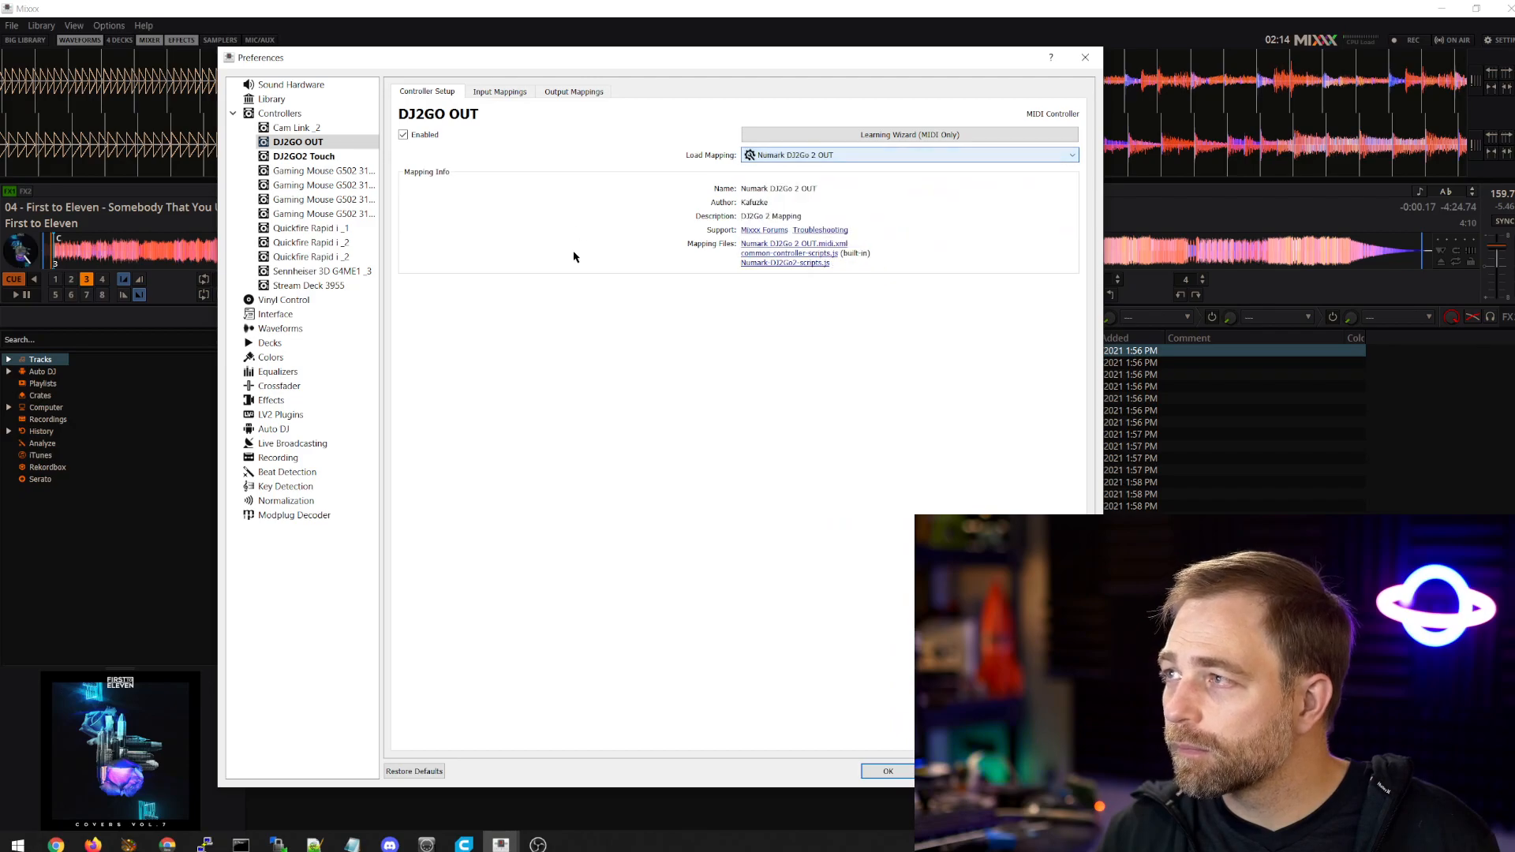
mouse_move(707, 120)
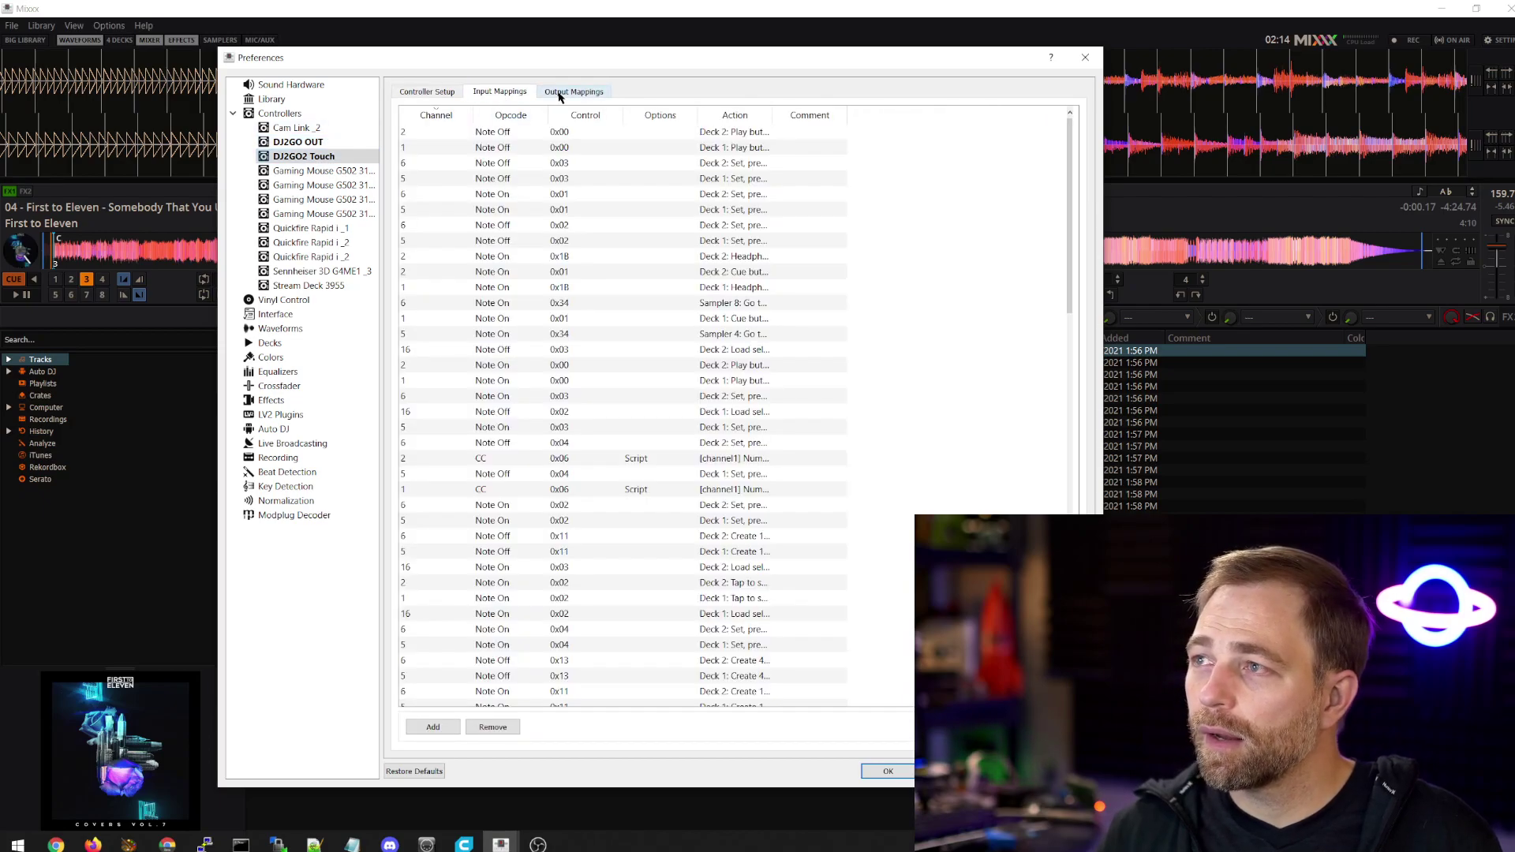
left_click(297, 142)
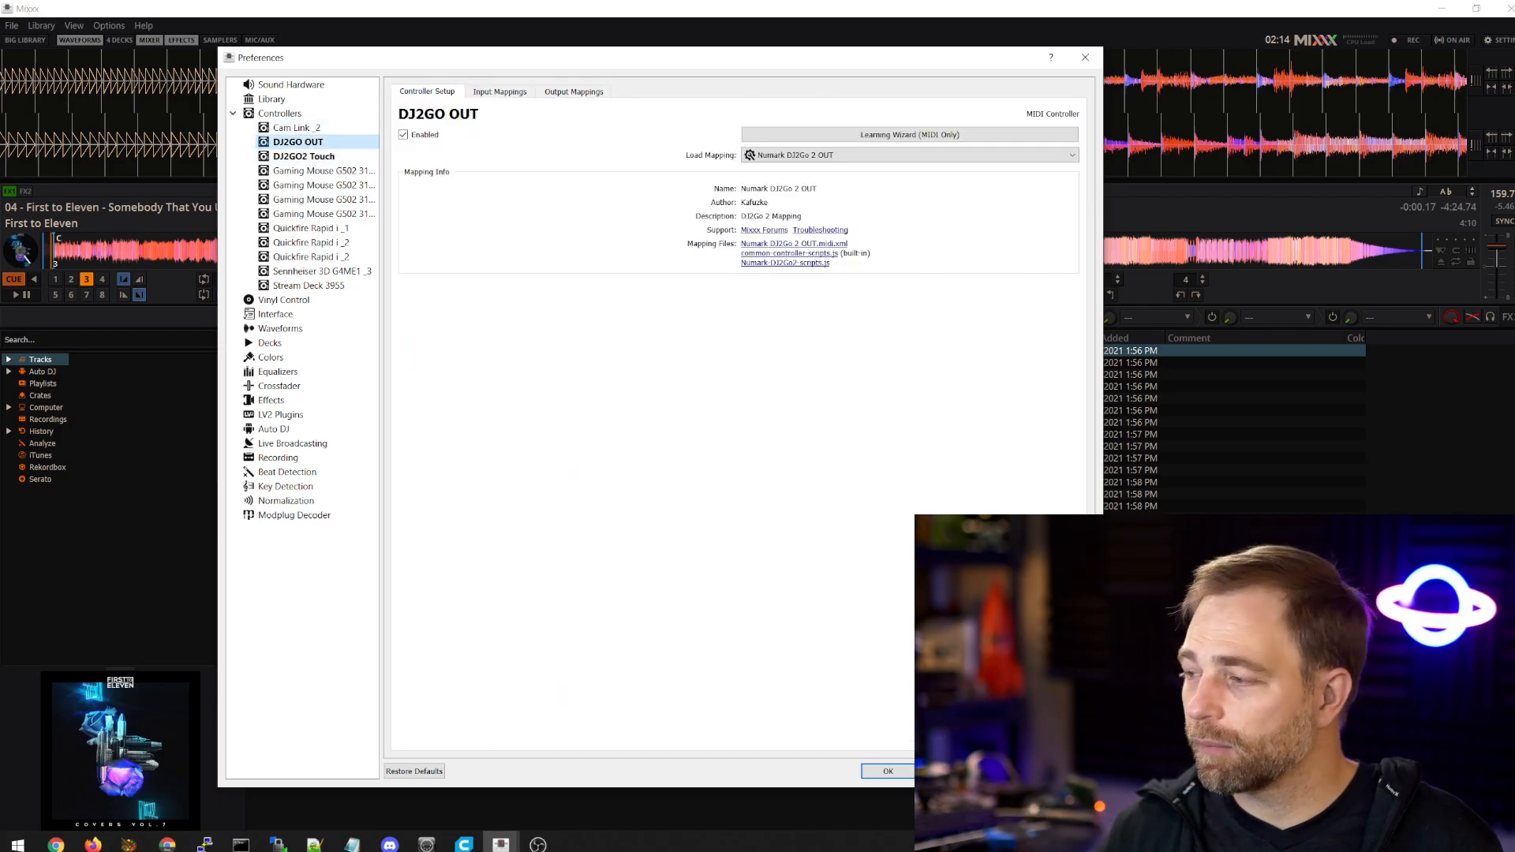
- Check DJ2GO OUT's input mappings and DJ2GO2 Touch's input and output mappings after the change
left_click(887, 770)
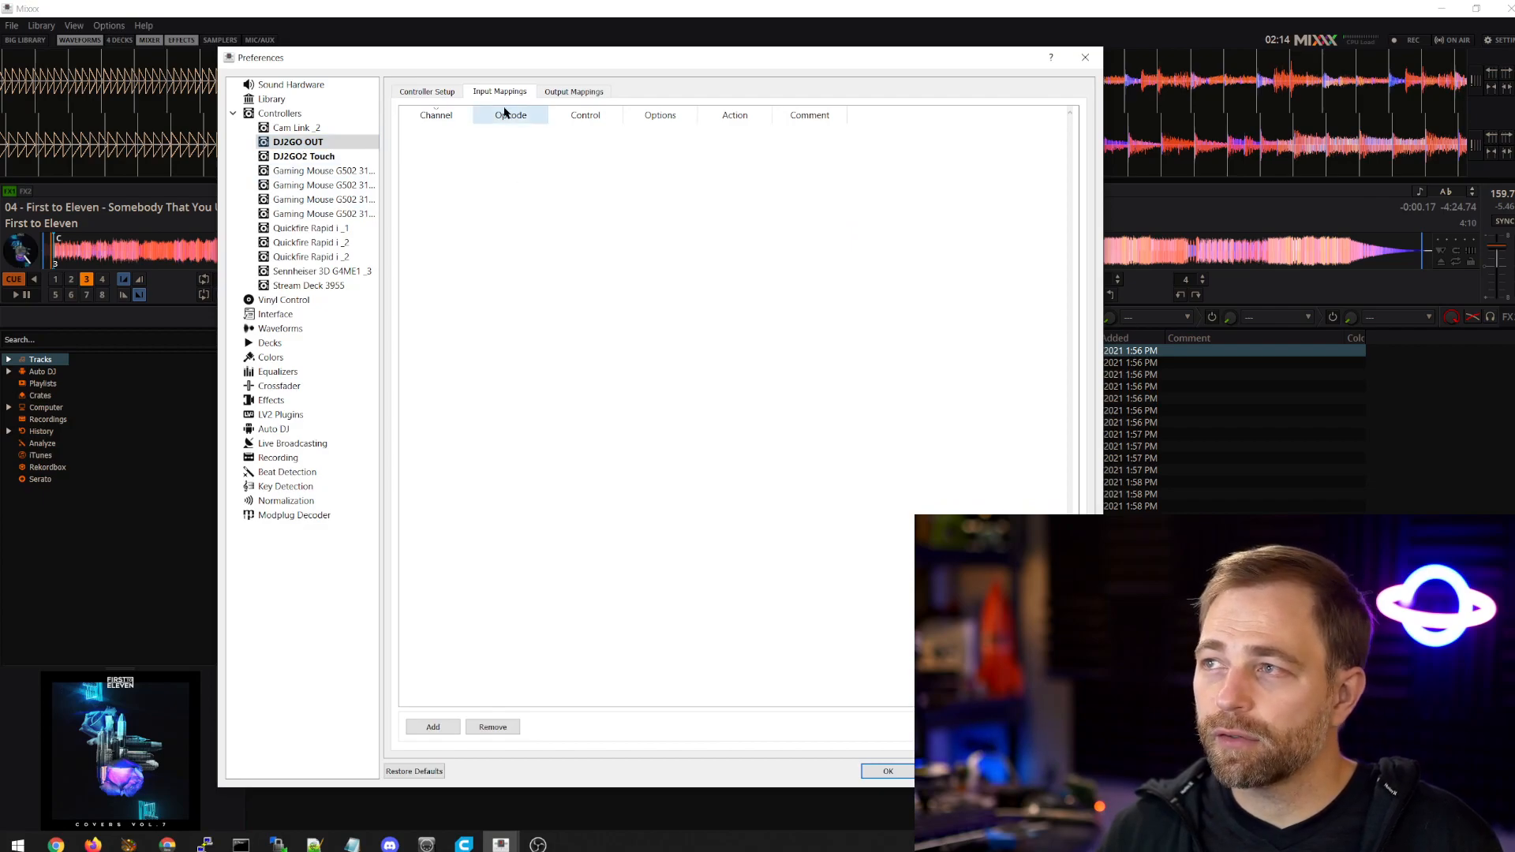
left_click(297, 154)
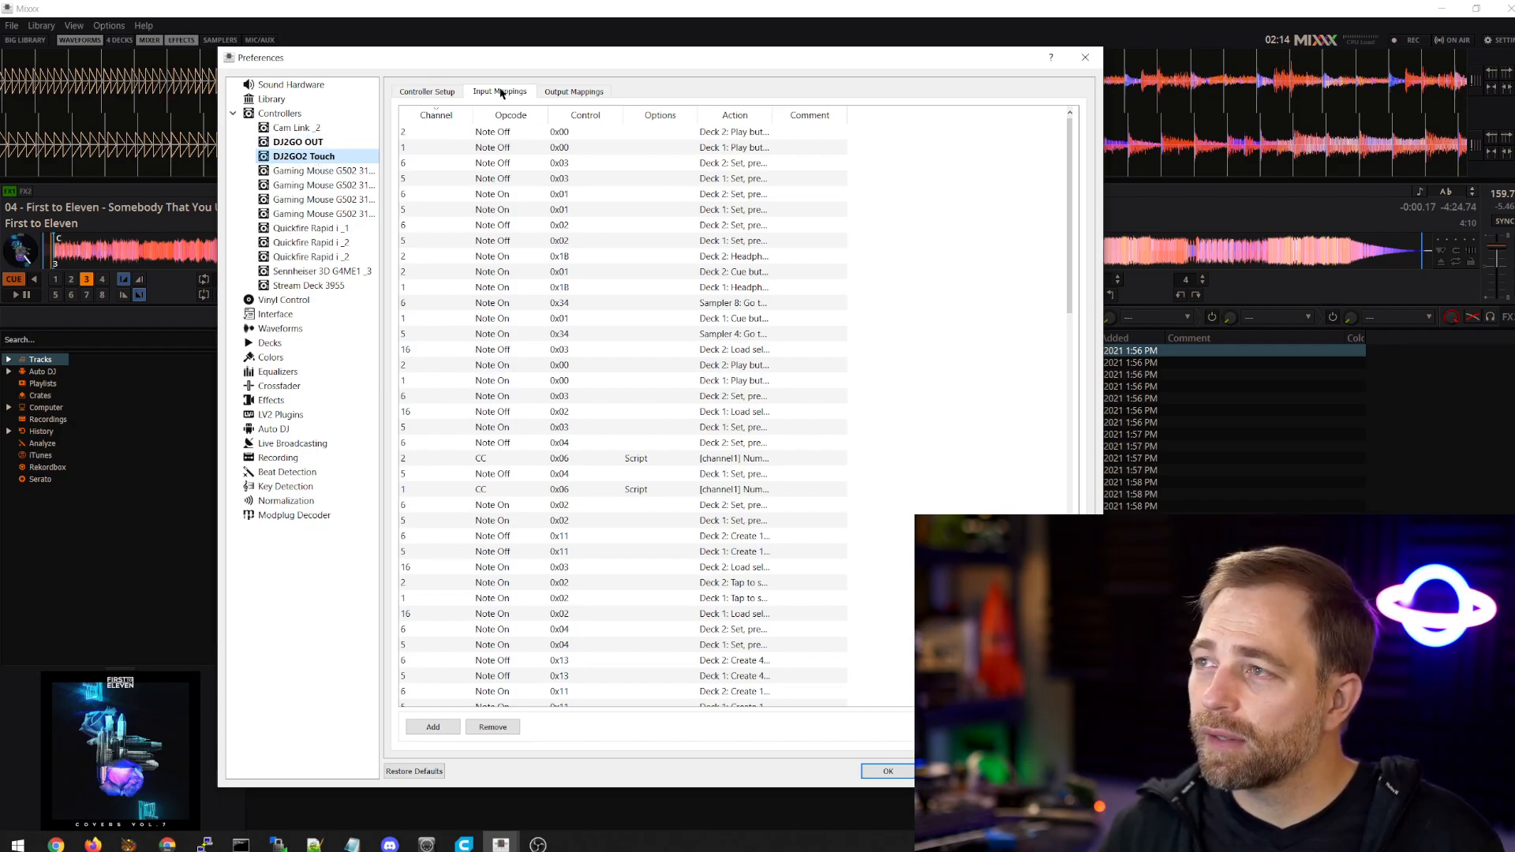
left_click(575, 91)
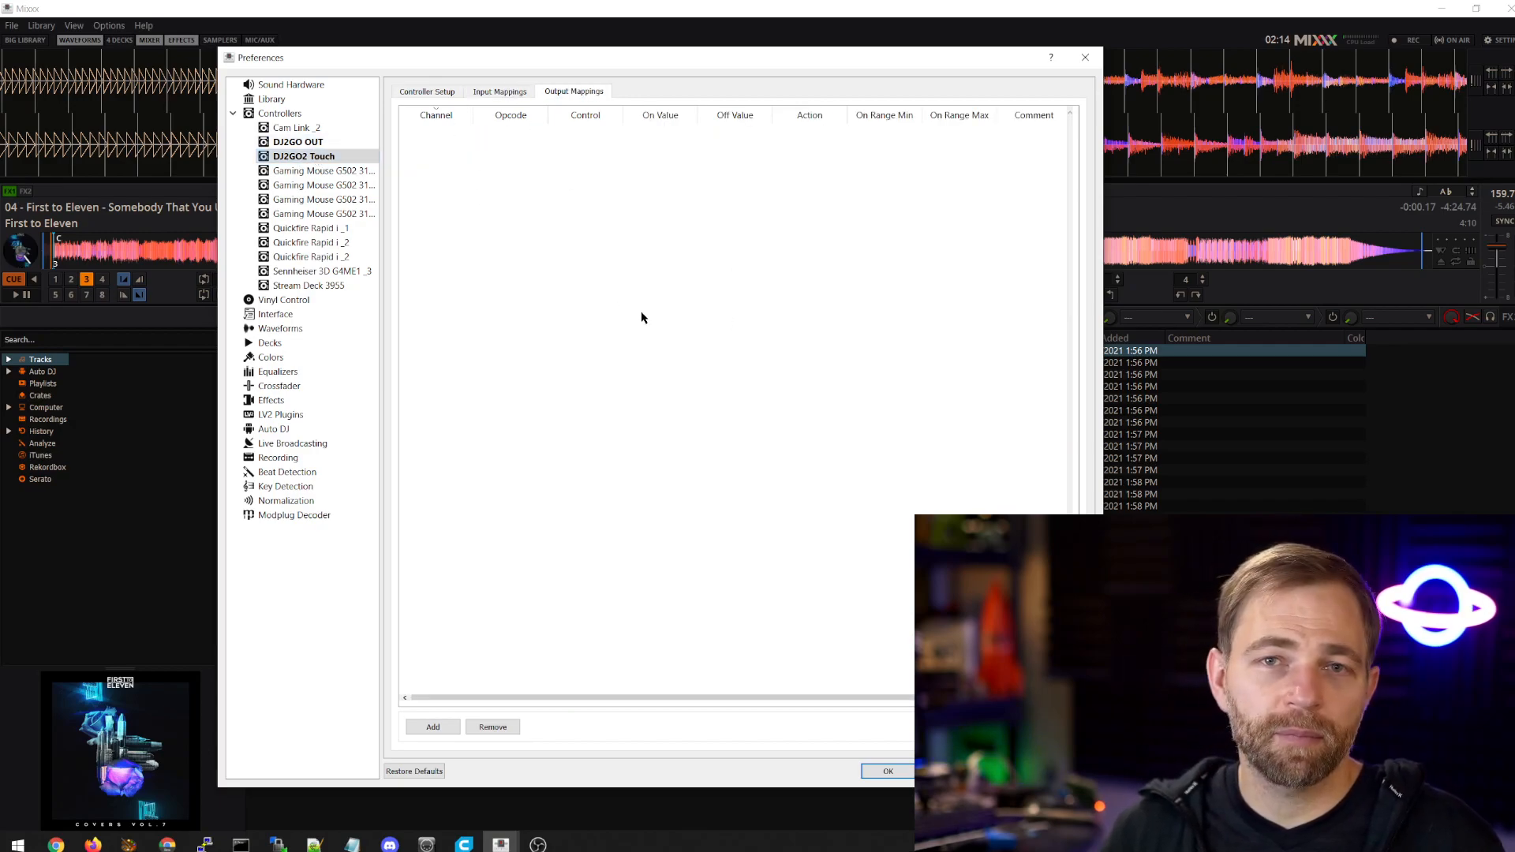
mouse_move(517, 240)
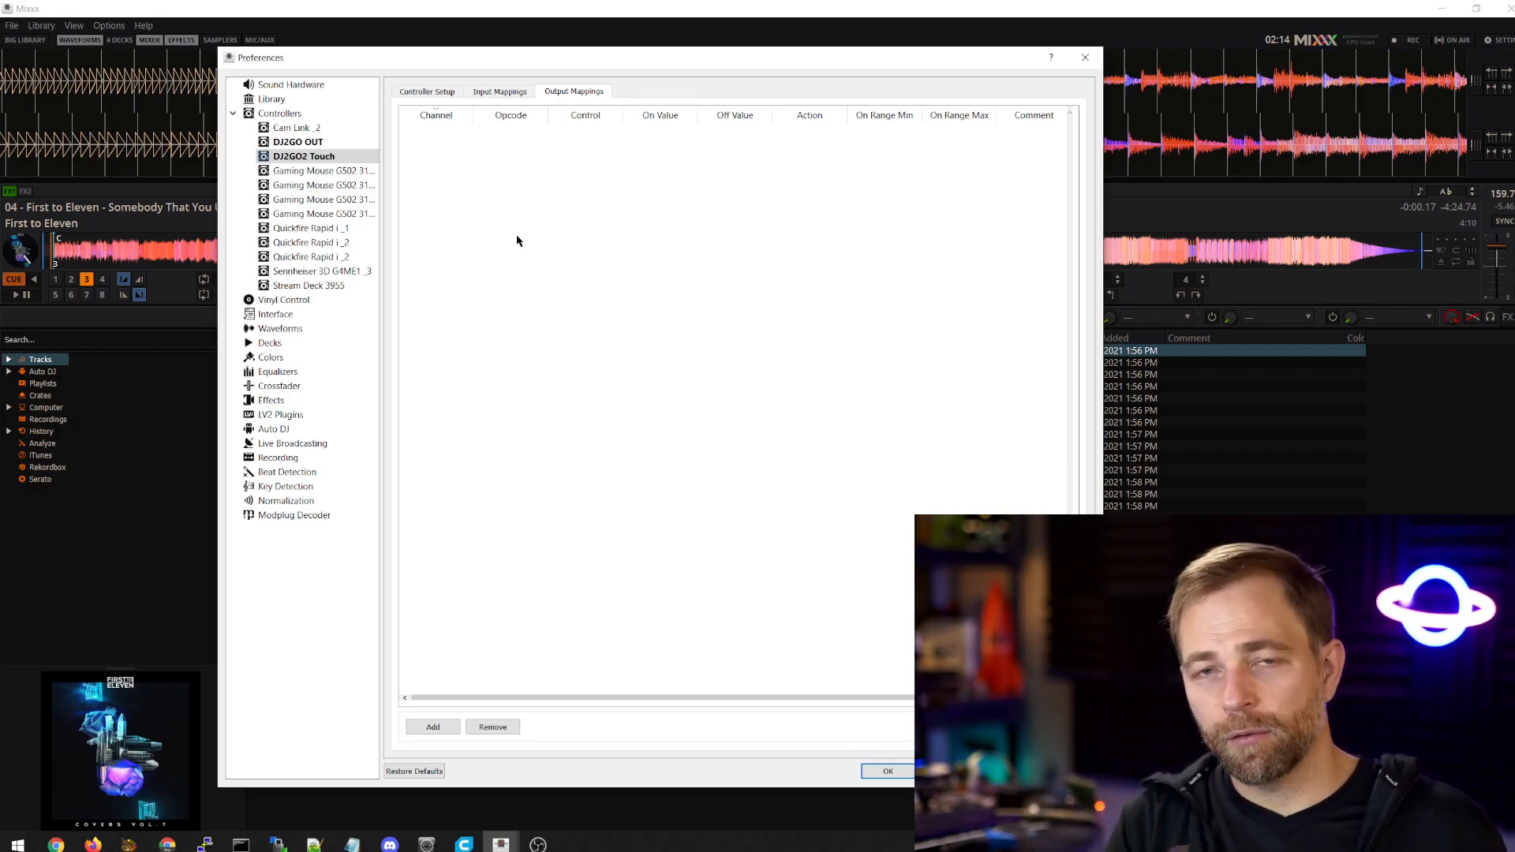
mouse_move(486, 166)
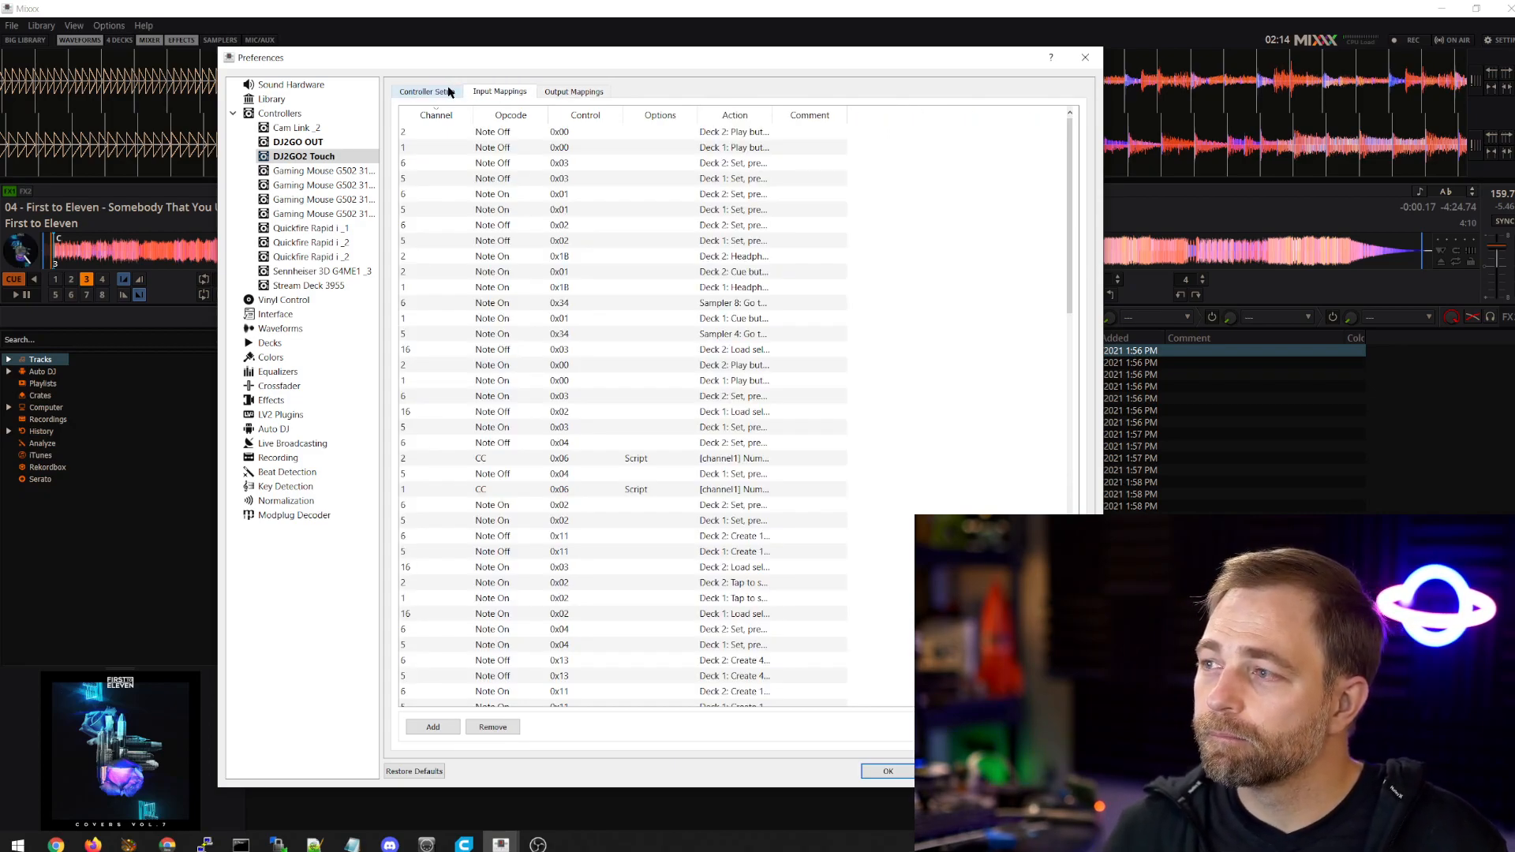
left_click(294, 142)
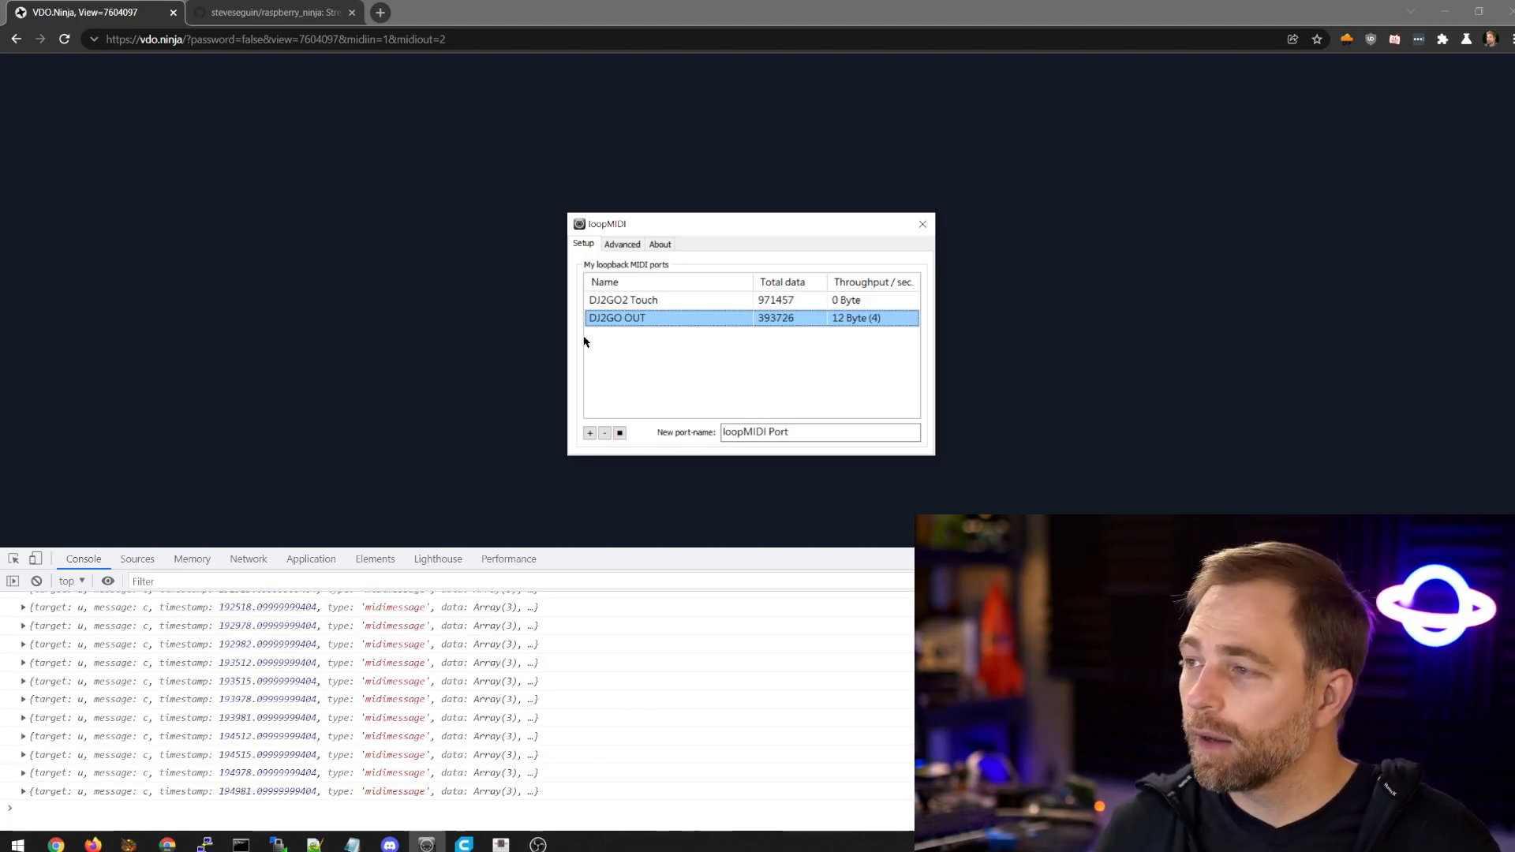
- Compare the DJ2GO2 Touch and DJ2GO OUT port traffic in loopMIDI, then return to Mixxx
left_click(638, 299)
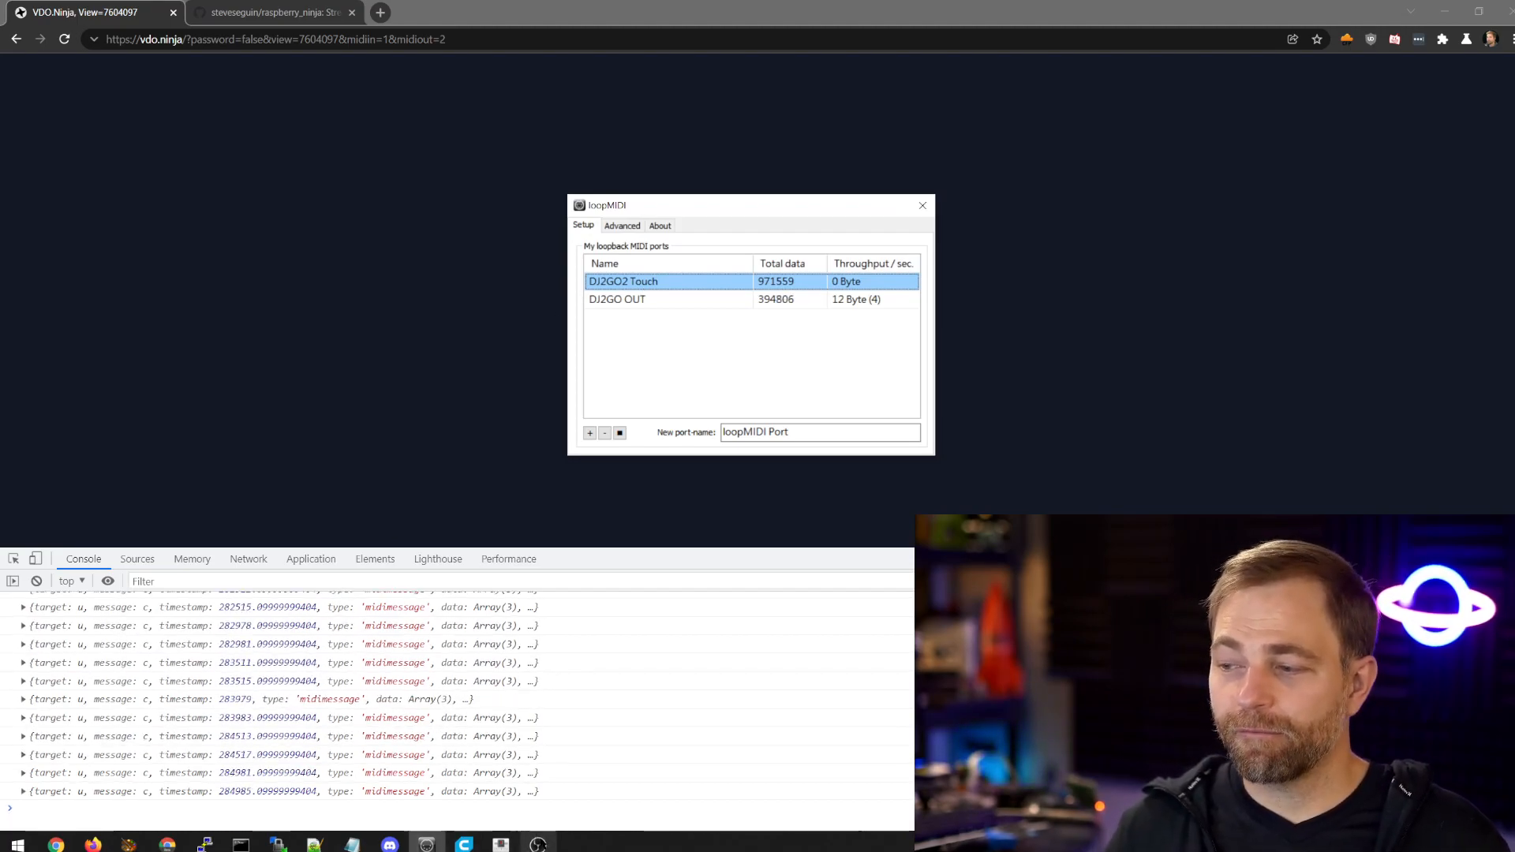
left_click(501, 843)
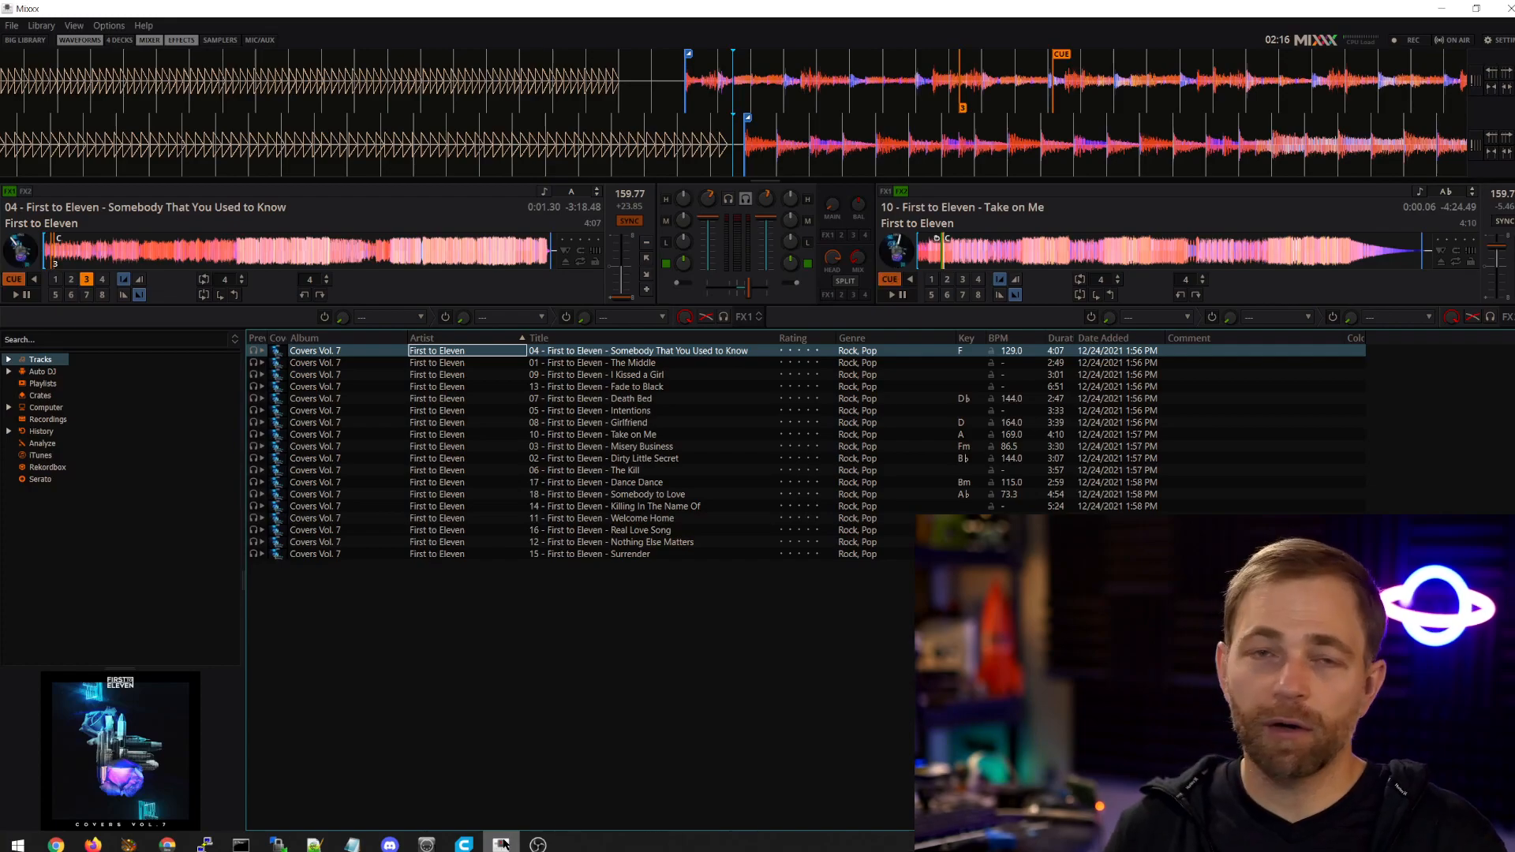